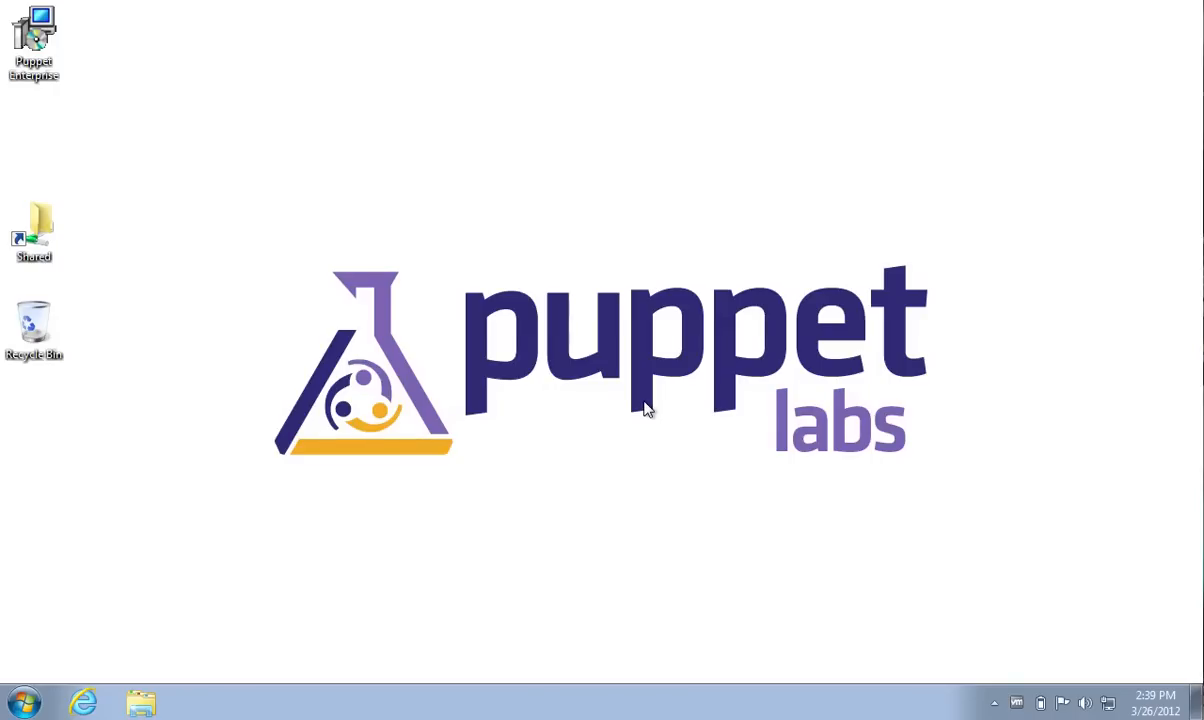
pyautogui.moveTo(512, 248)
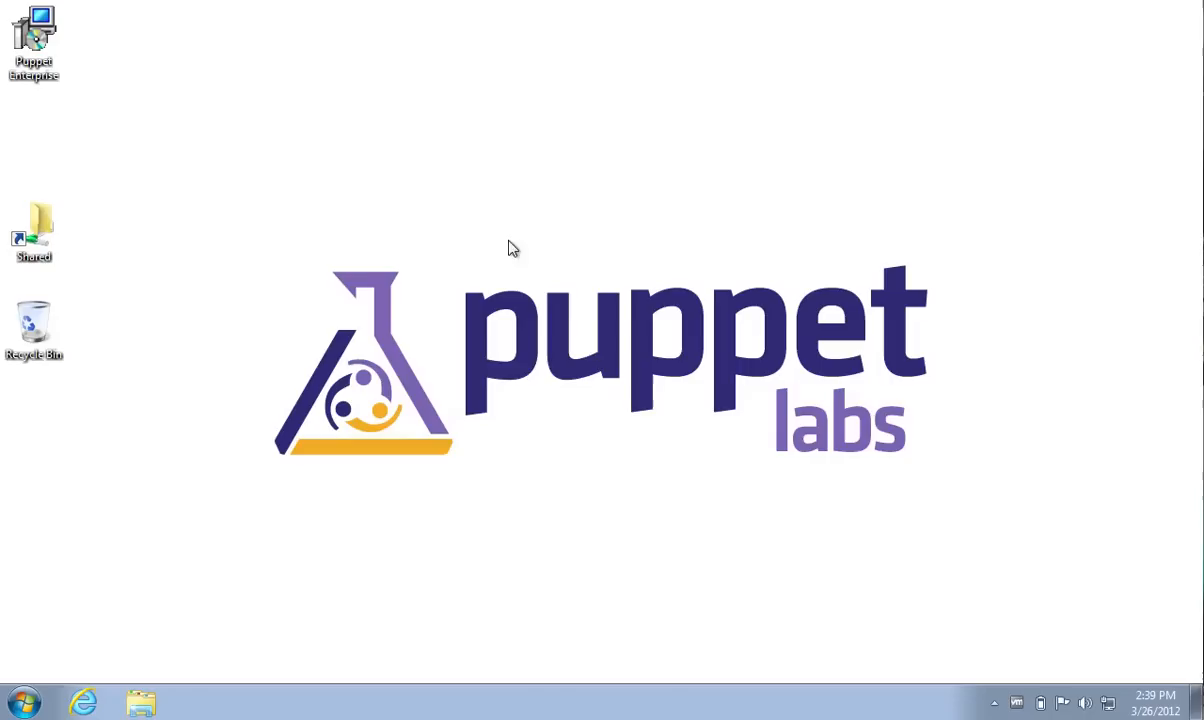
pyautogui.moveTo(254, 250)
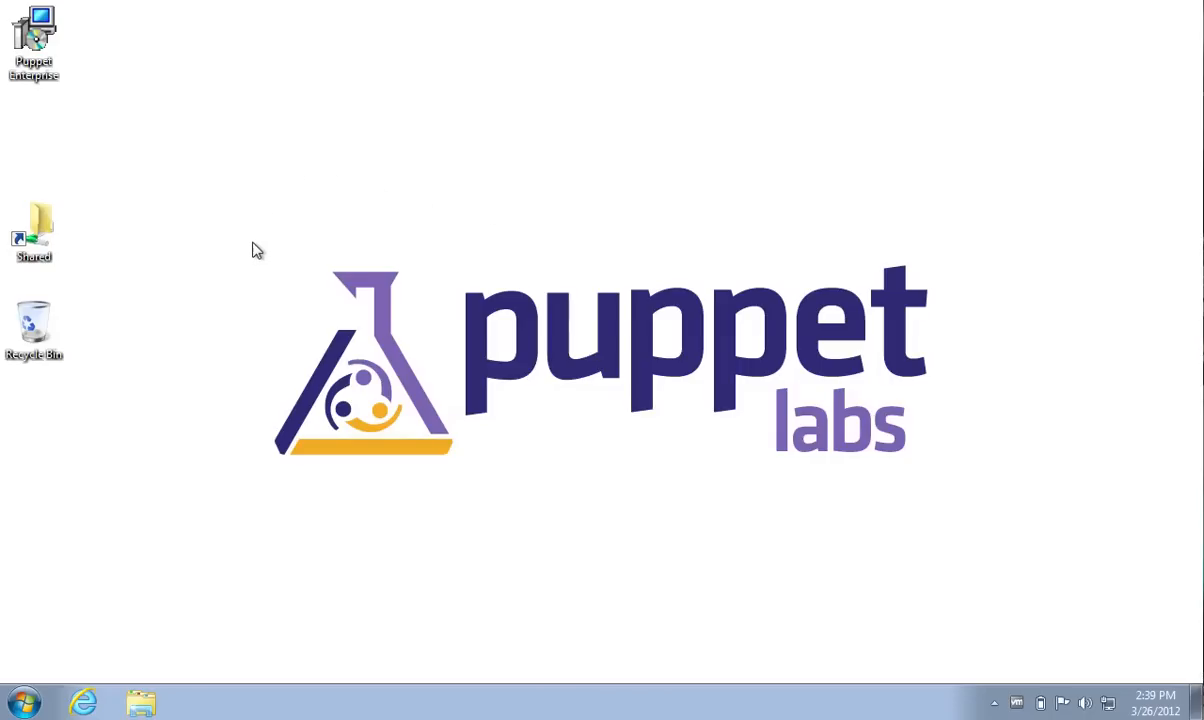
pyautogui.moveTo(177, 153)
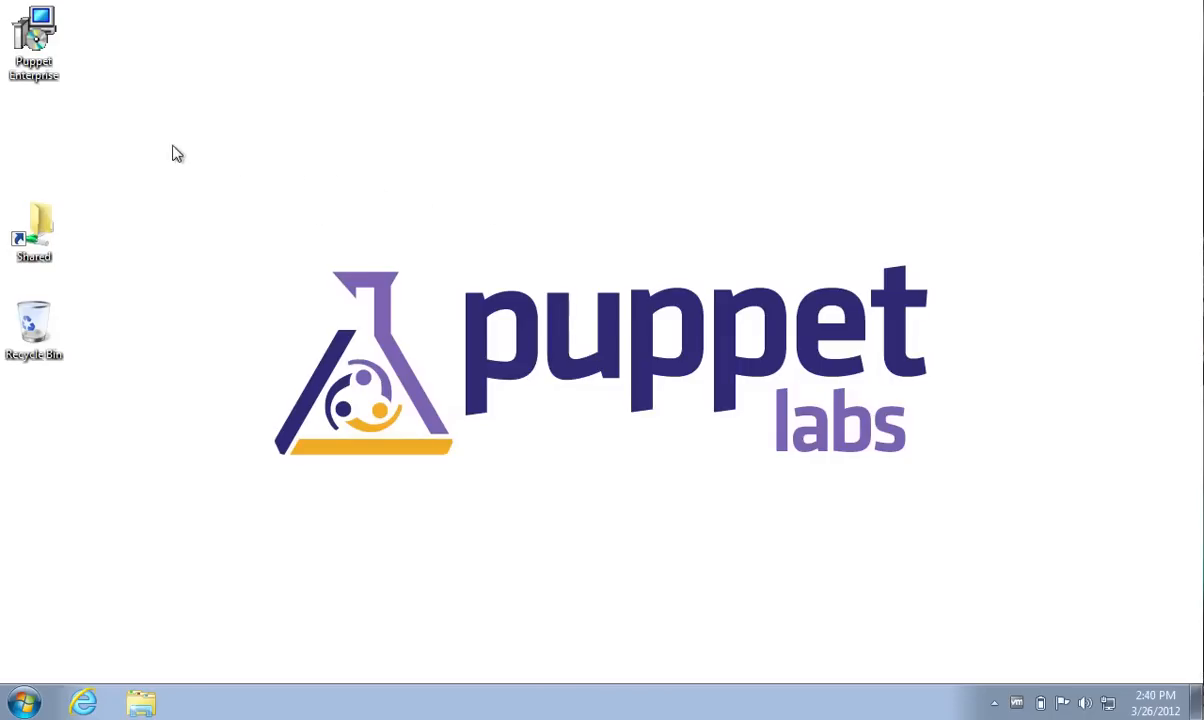
pyautogui.moveTo(35, 45)
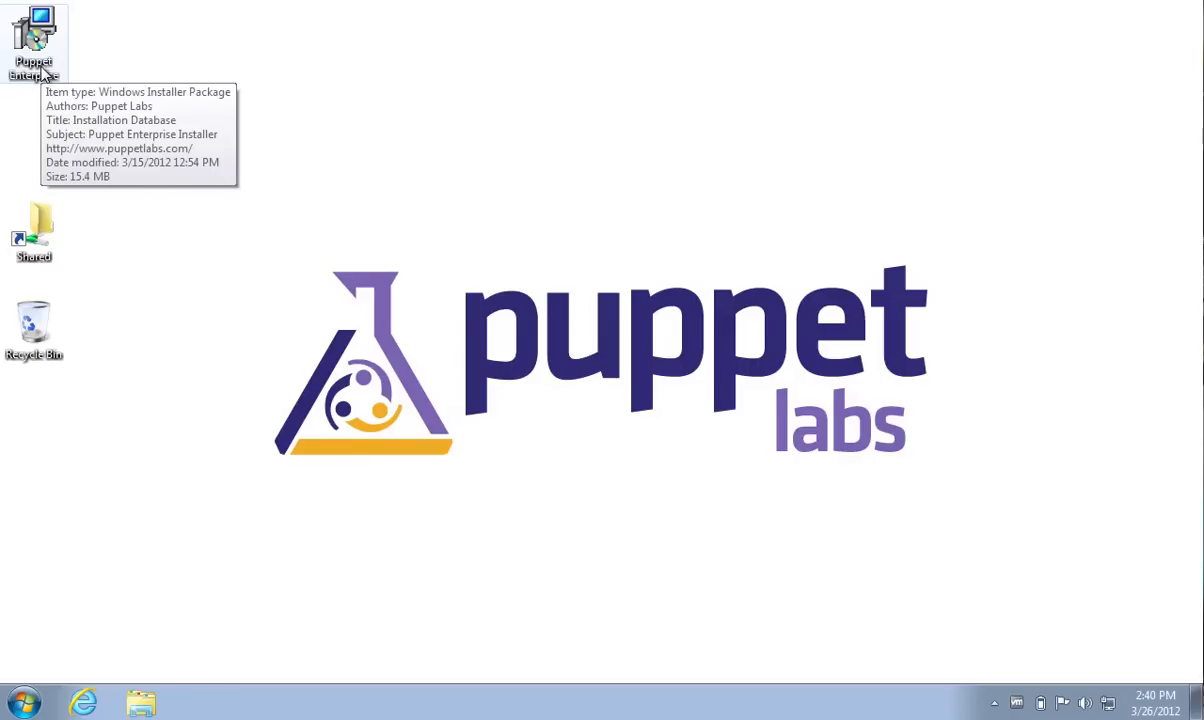
# - Launch the Puppet Enterprise installer and accept the license terms
pyautogui.doubleClick(33, 40)
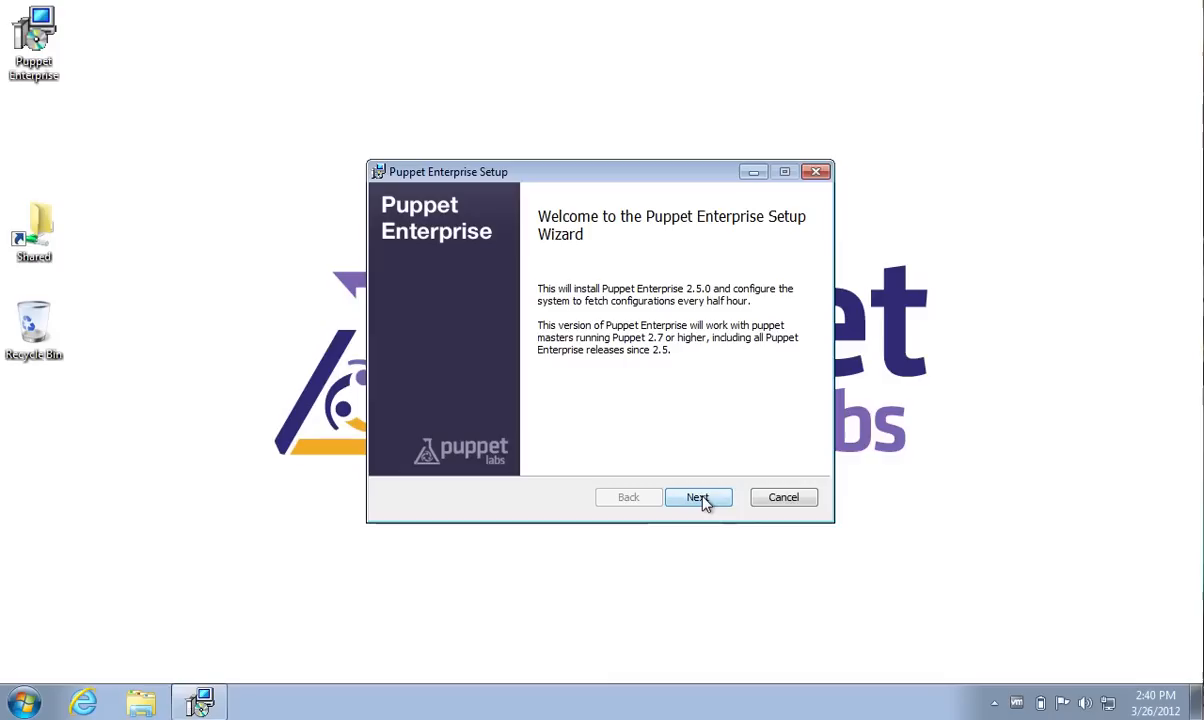
pyautogui.click(698, 497)
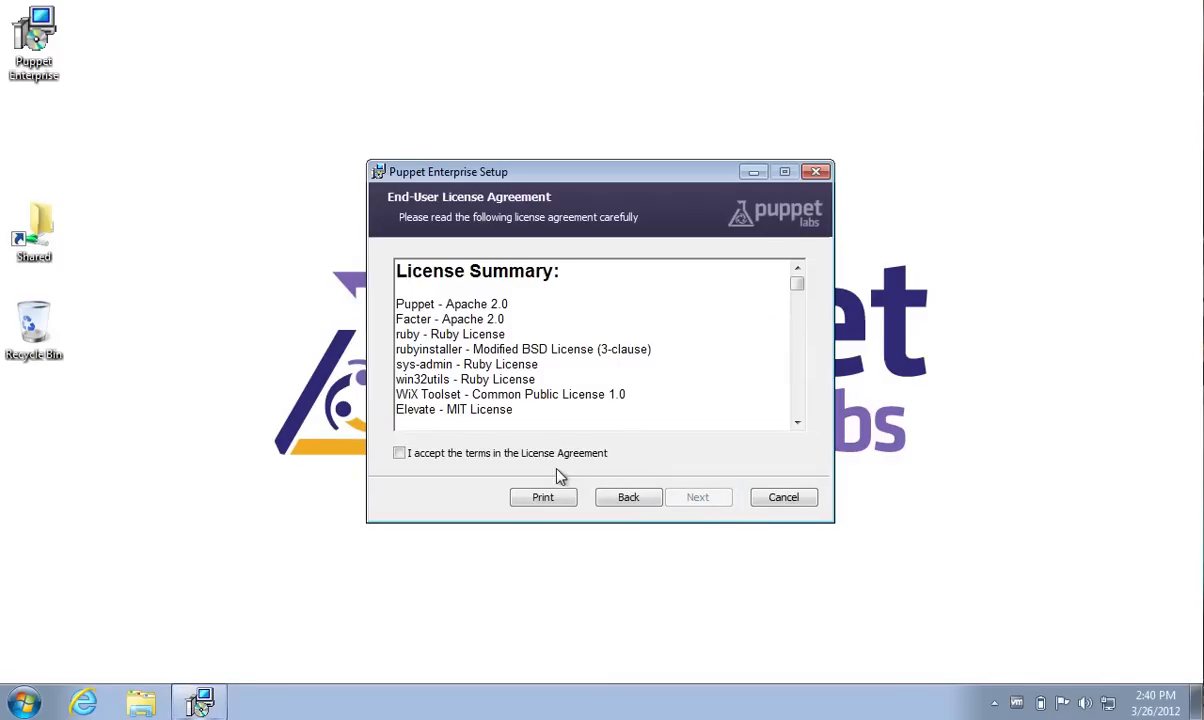
pyautogui.click(400, 453)
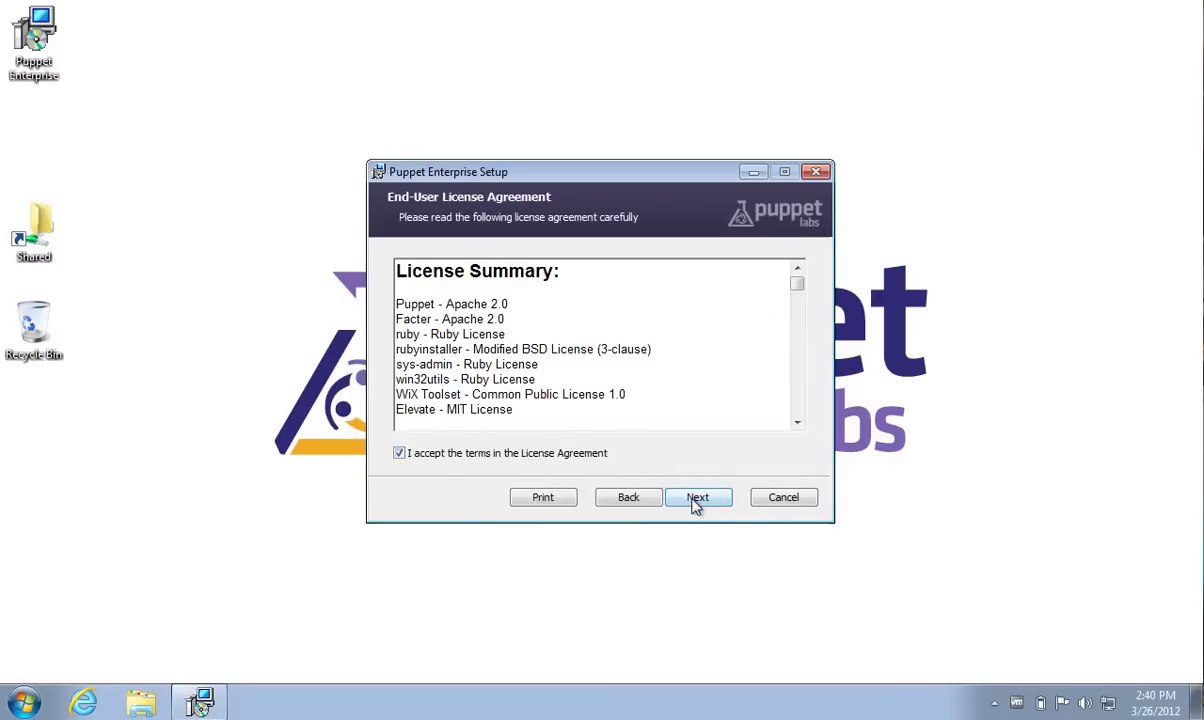
pyautogui.click(698, 497)
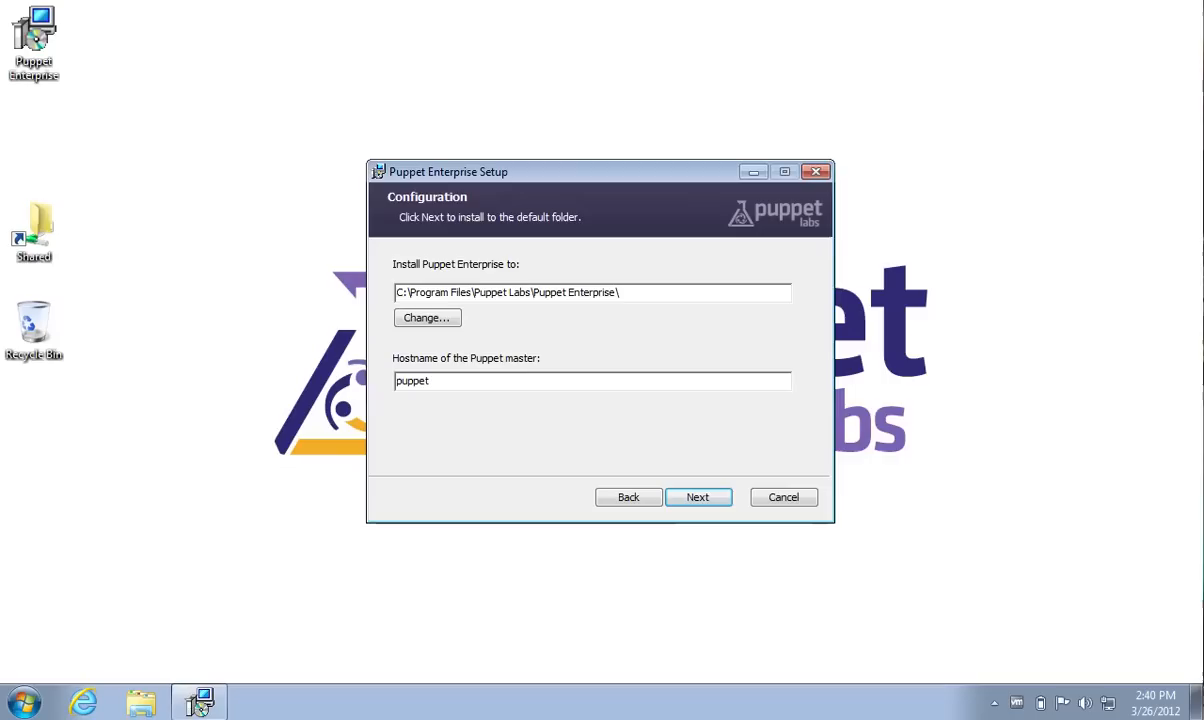
# - Change the Puppet master hostname to puppetmaster.vm and proceed to the ready-to-install page
pyautogui.click(591, 381)
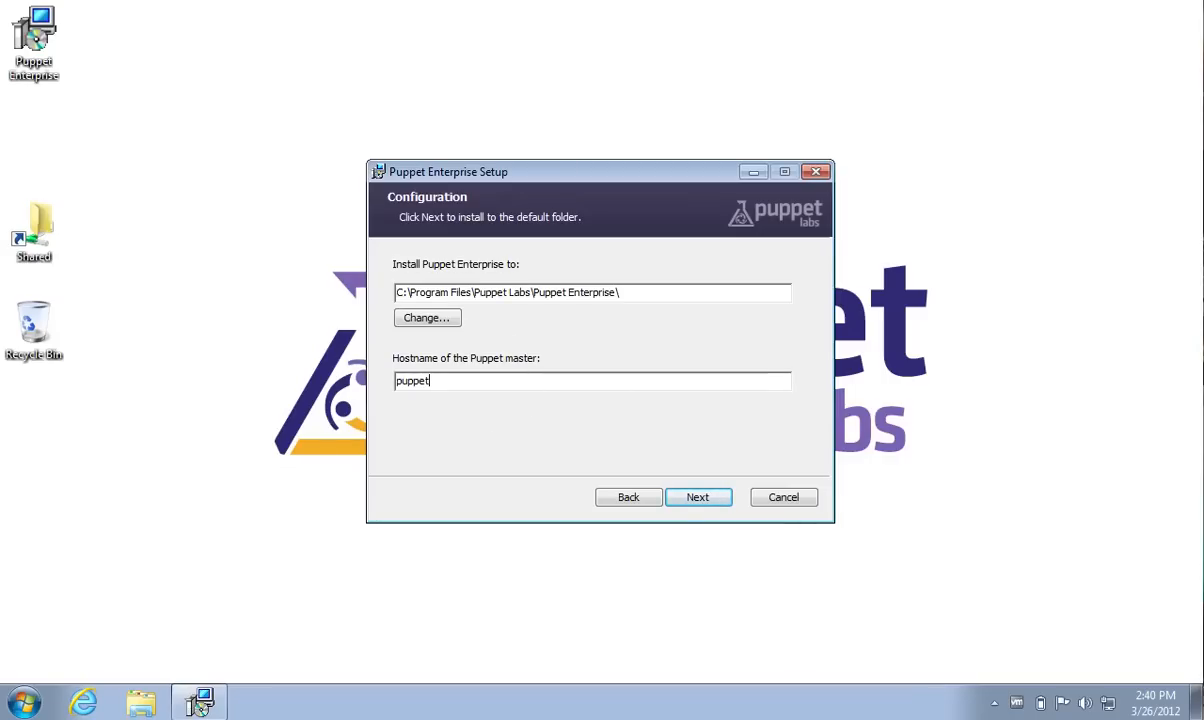
pyautogui.write('master.')
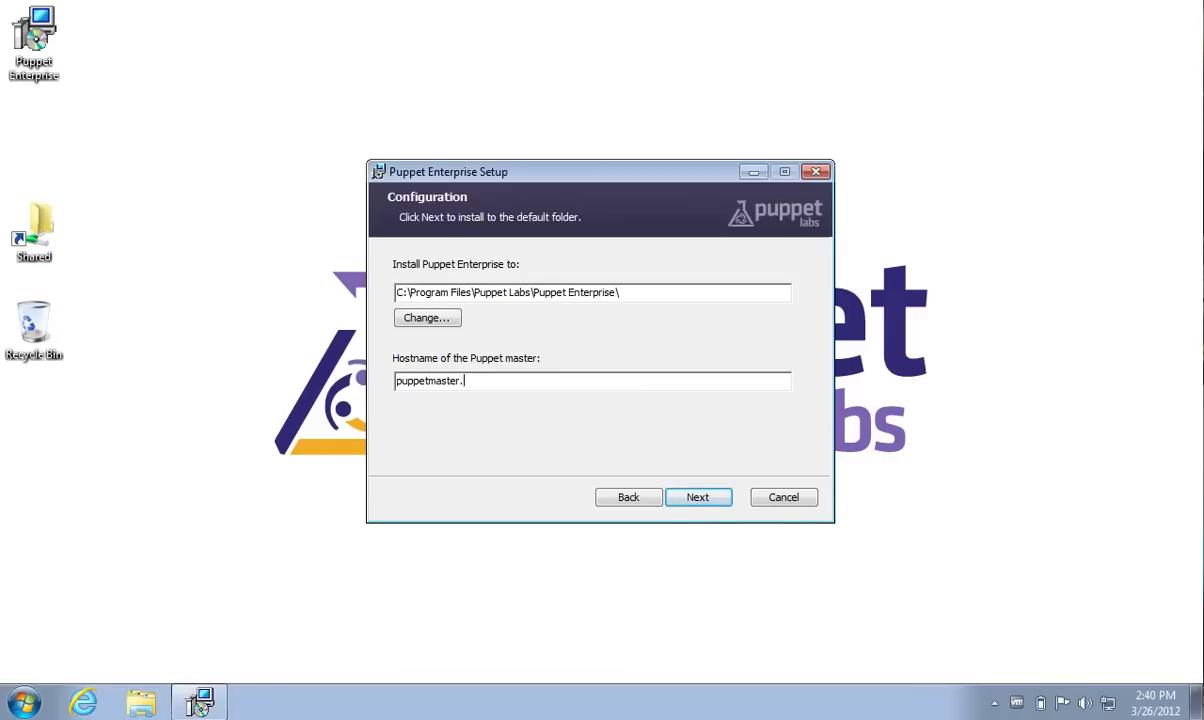
pyautogui.write('vm')
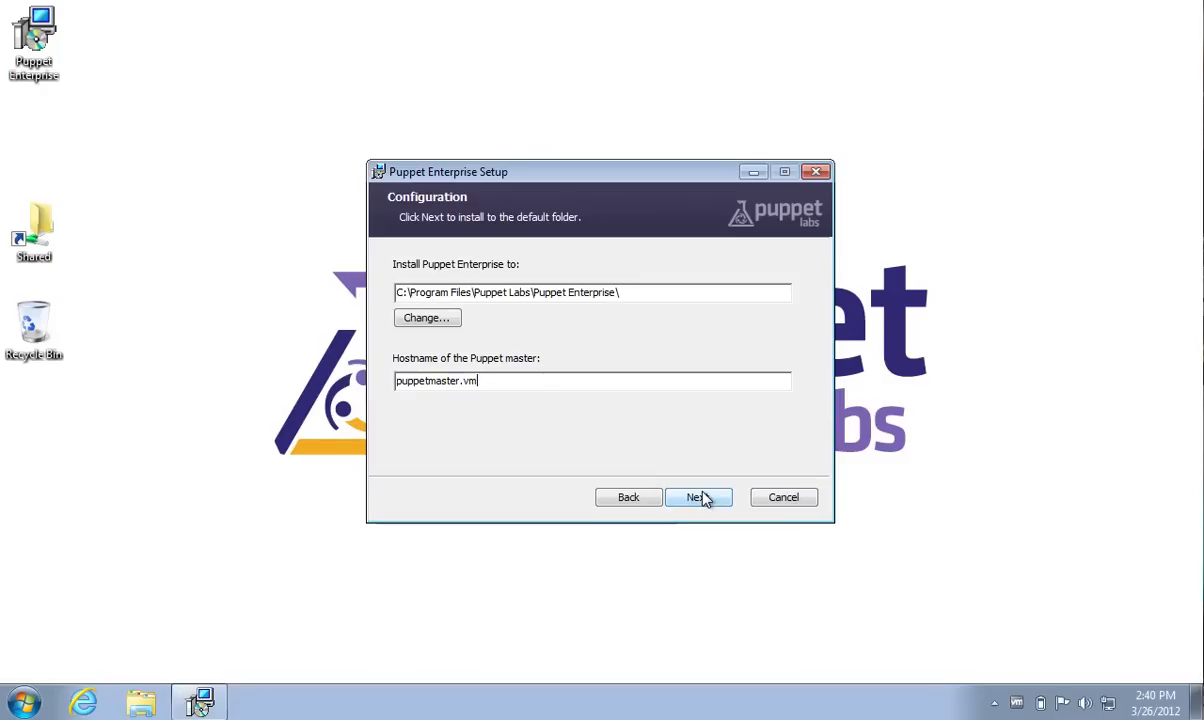
pyautogui.click(699, 497)
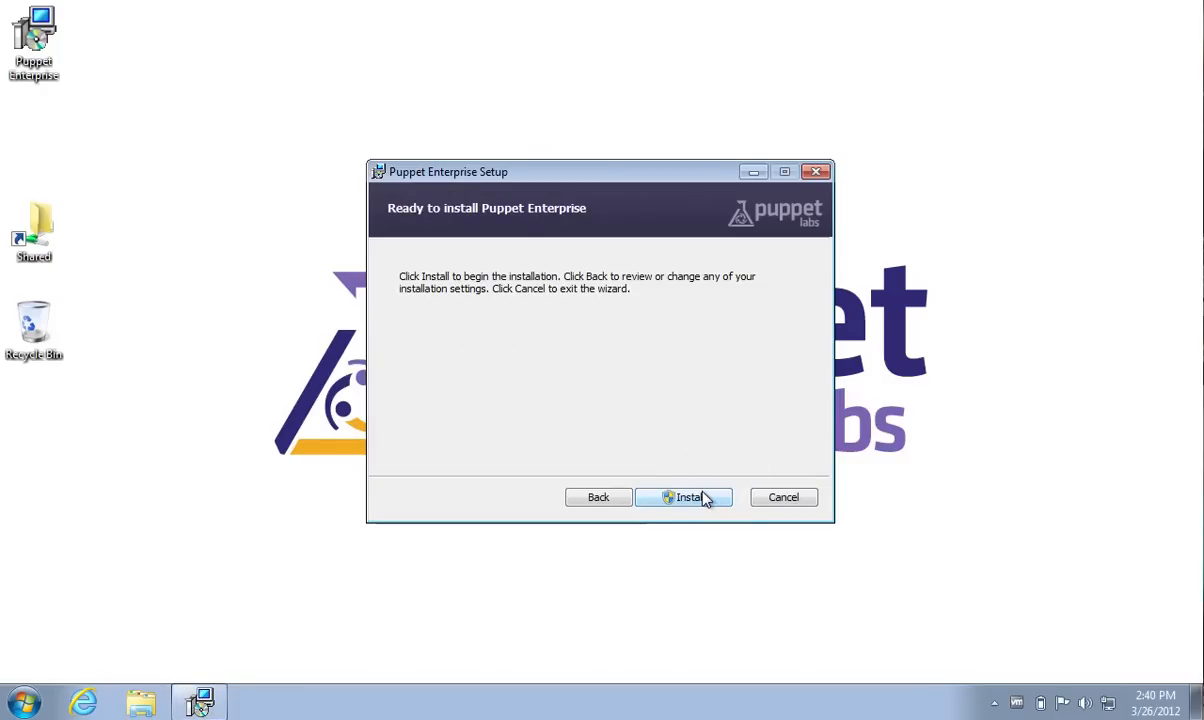
# - Start the Puppet Enterprise installation and approve the User Account Control prompt
pyautogui.click(684, 497)
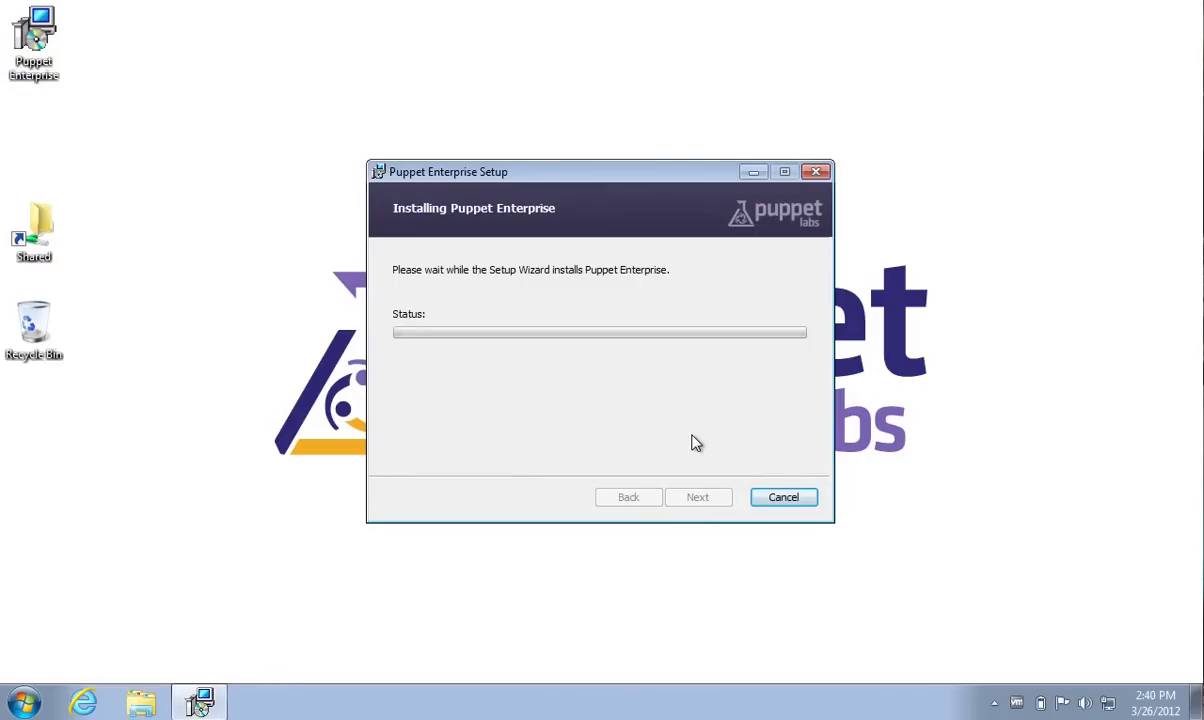
pyautogui.moveTo(720, 458)
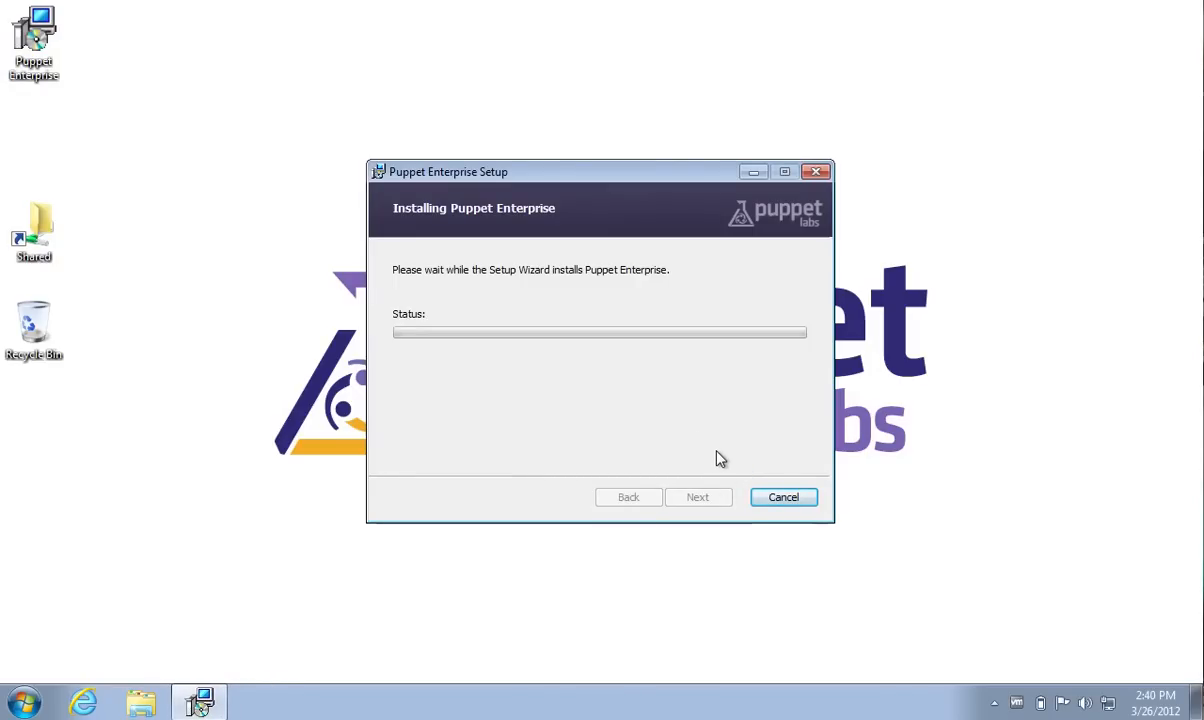
pyautogui.moveTo(512, 319)
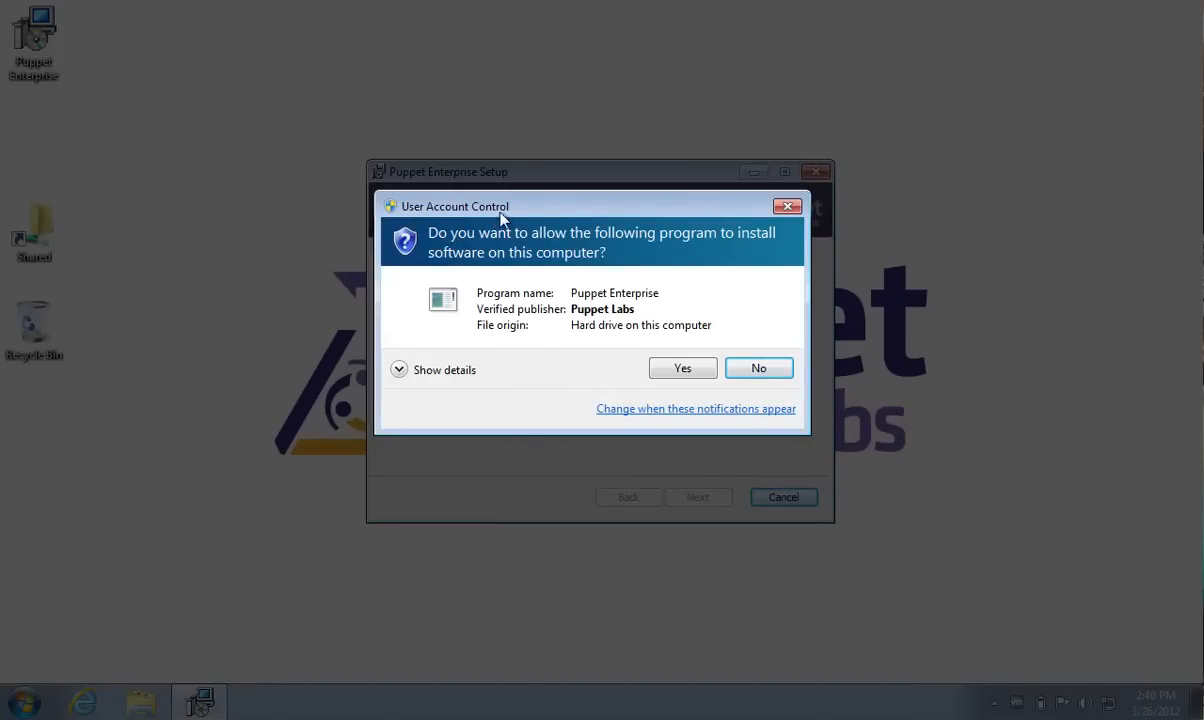
pyautogui.moveTo(598, 333)
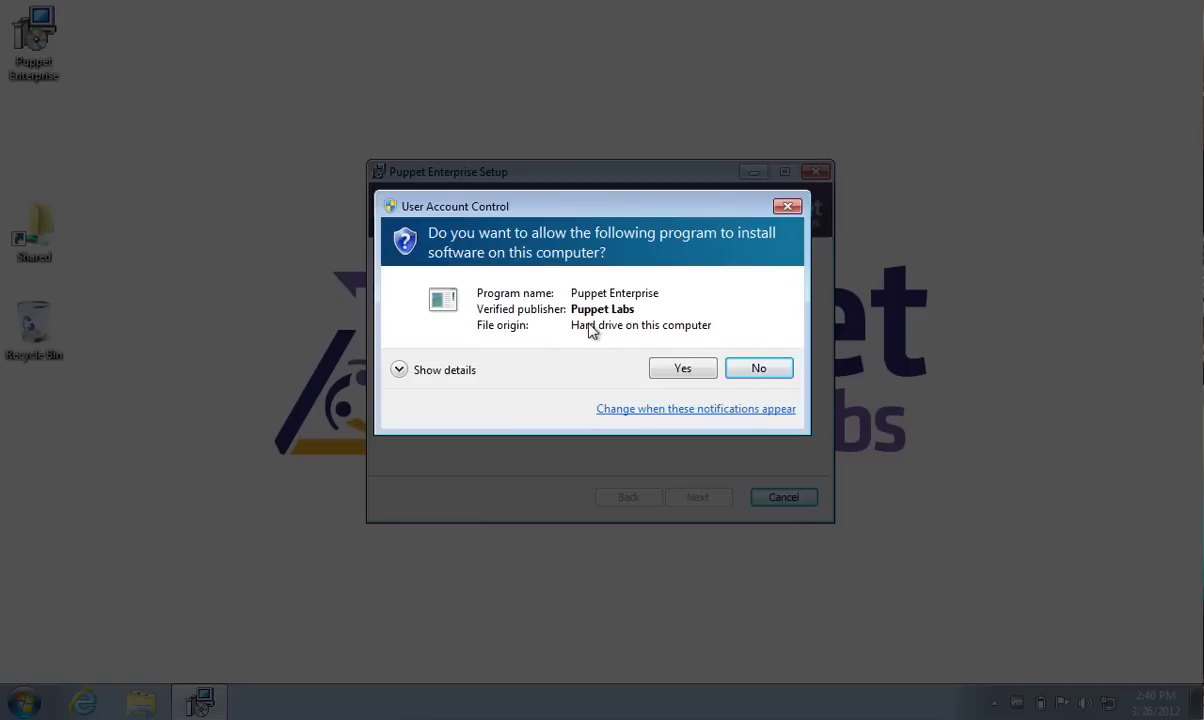
pyautogui.moveTo(520, 320)
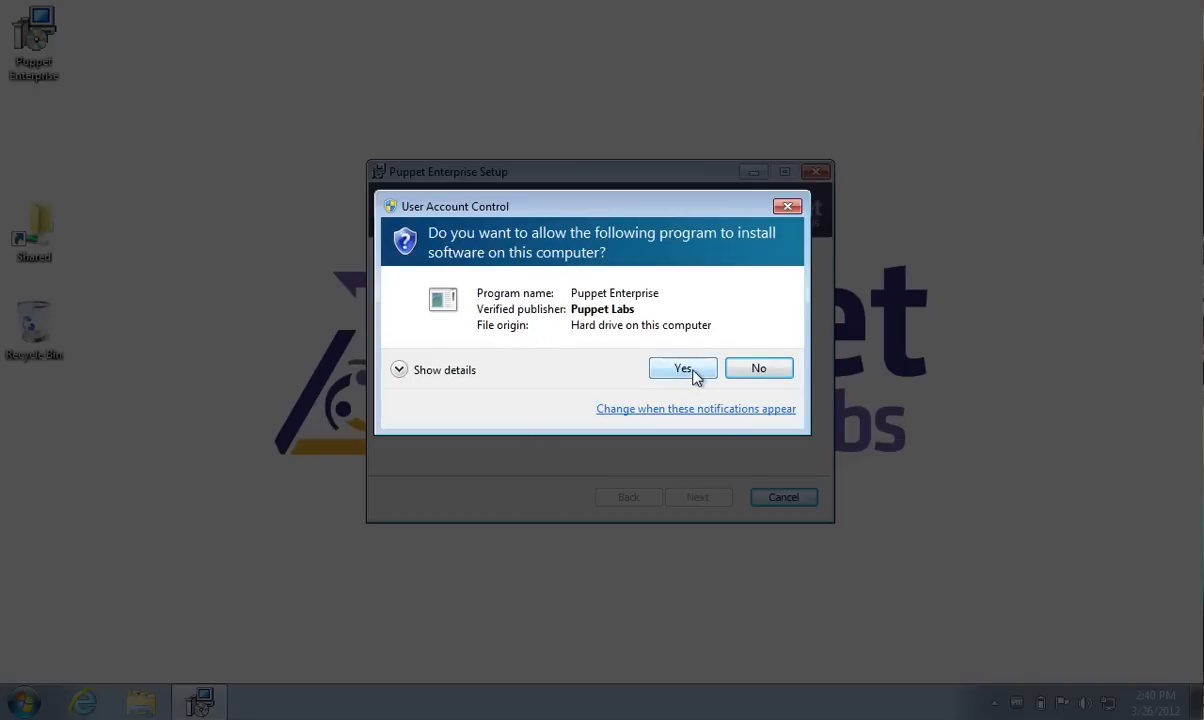
pyautogui.click(683, 368)
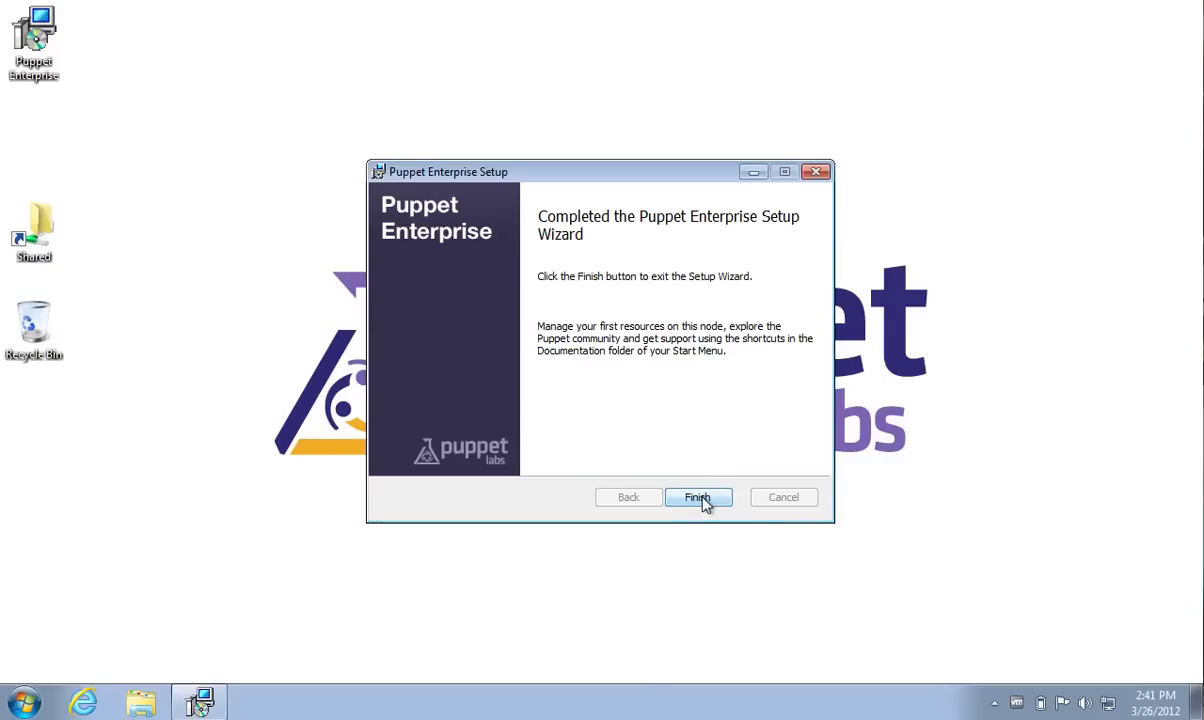
# - Finish and close the completed Puppet Enterprise Setup wizard
pyautogui.click(697, 497)
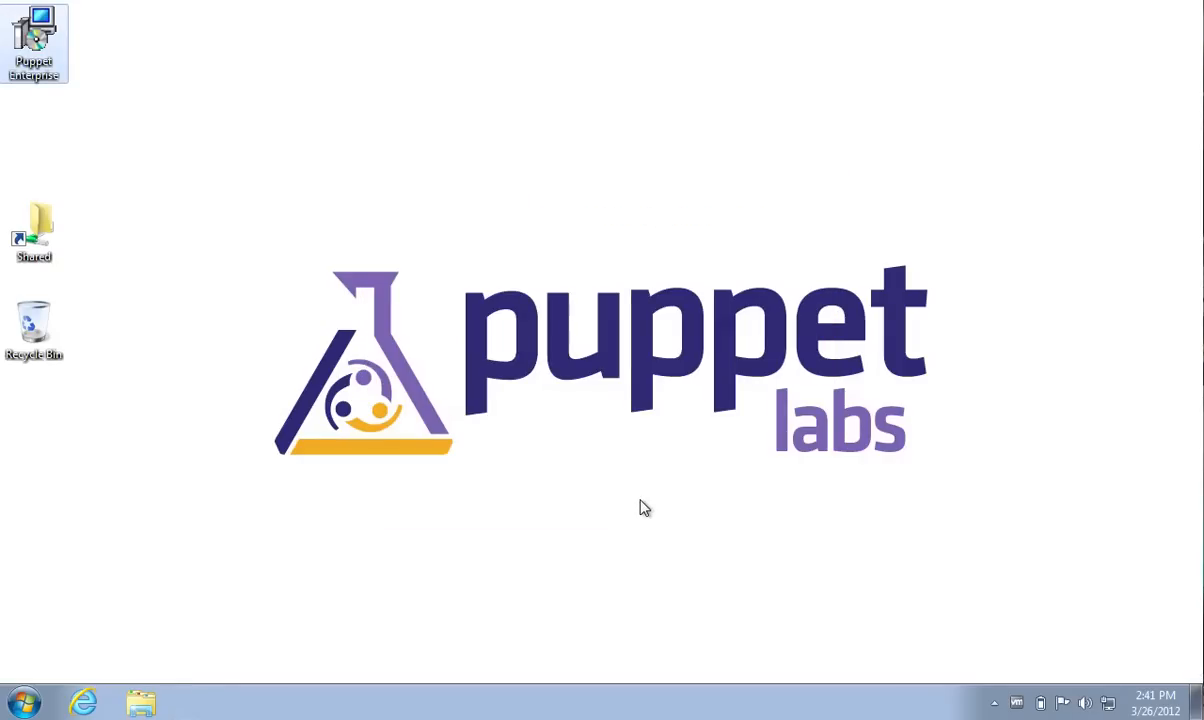
pyautogui.moveTo(404, 529)
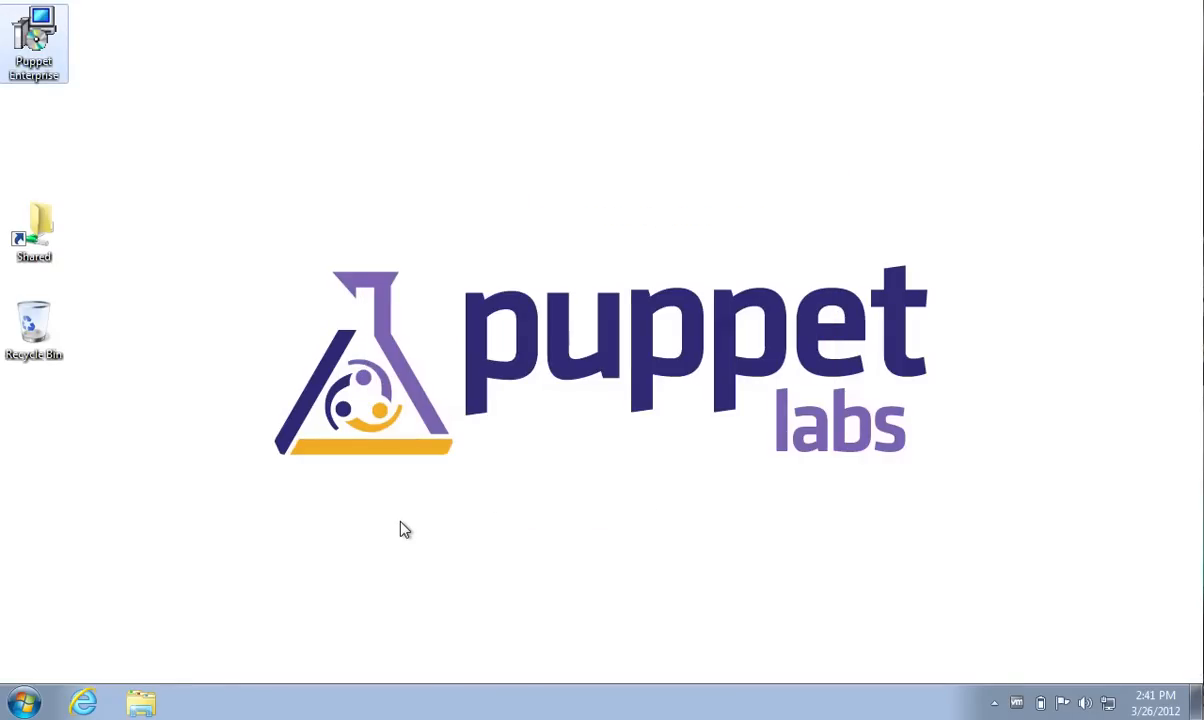
pyautogui.moveTo(421, 527)
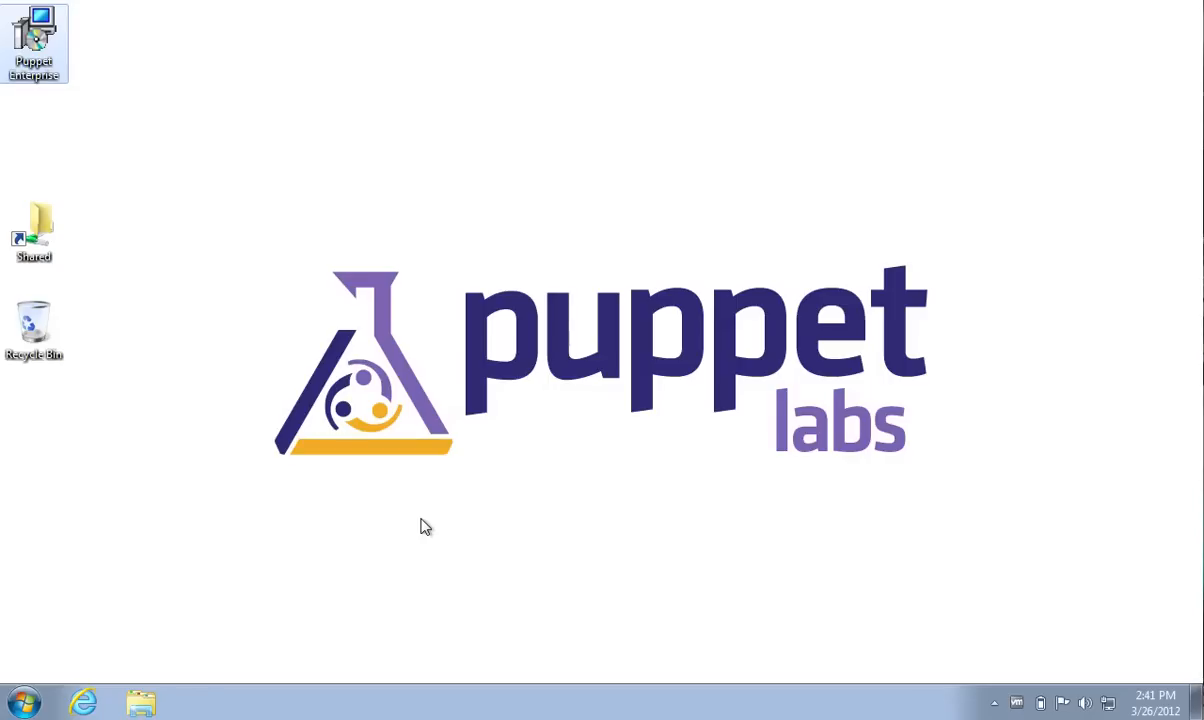
pyautogui.moveTo(180, 630)
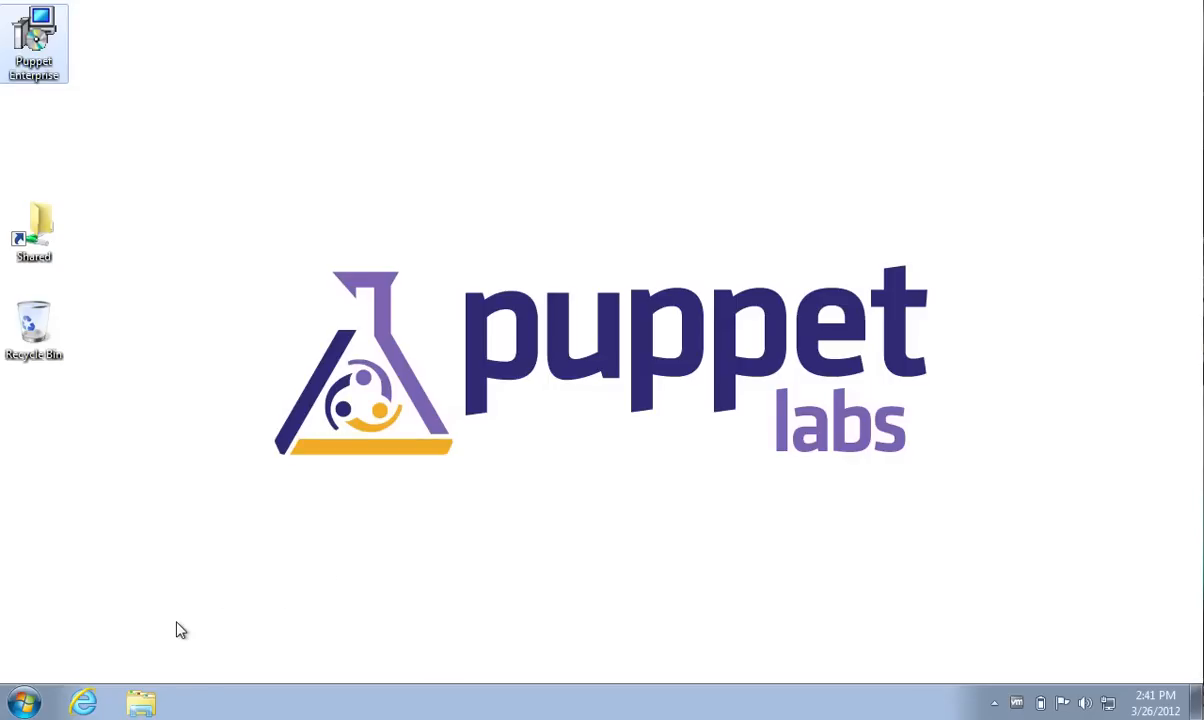
# - Expand Start, All Programs, Puppet Enterprise and its Documentation subfolder
pyautogui.click(22, 700)
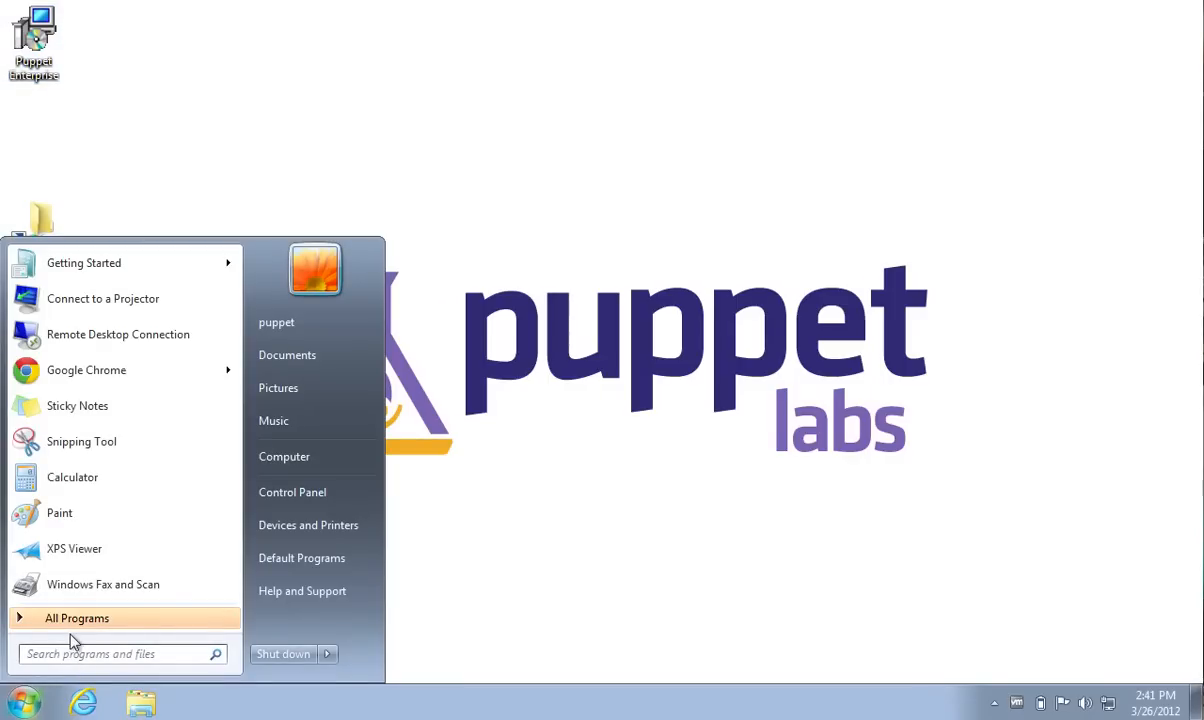
pyautogui.click(77, 617)
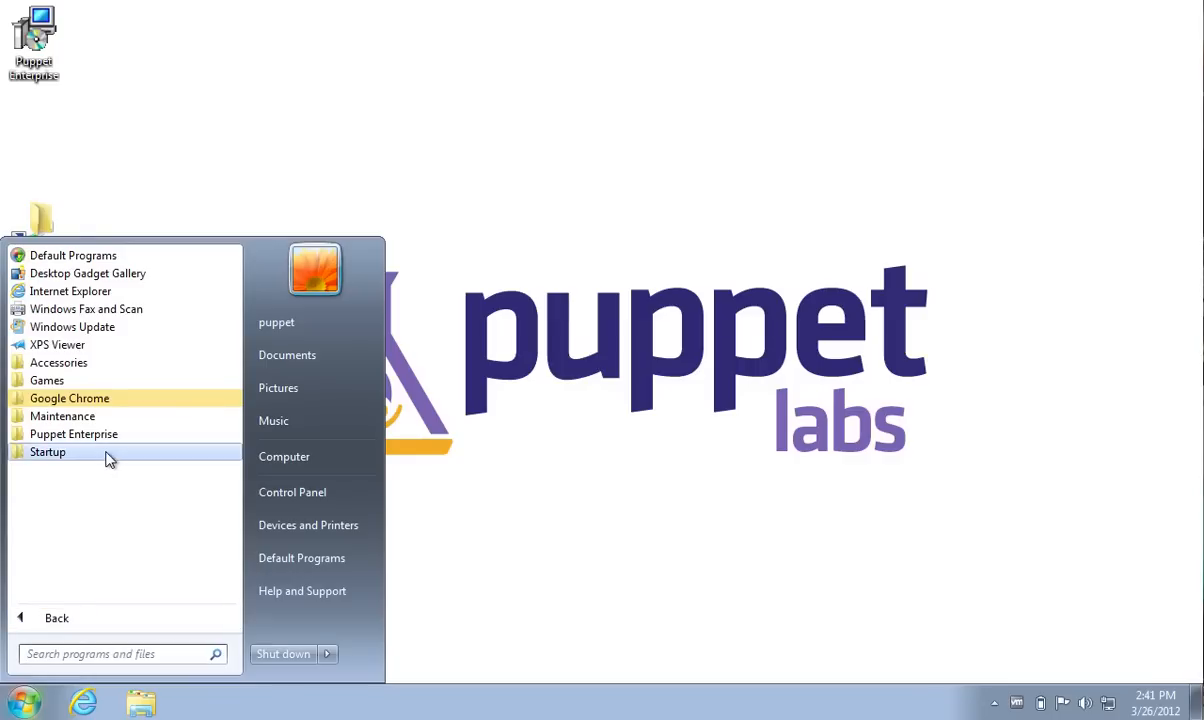
pyautogui.moveTo(73, 433)
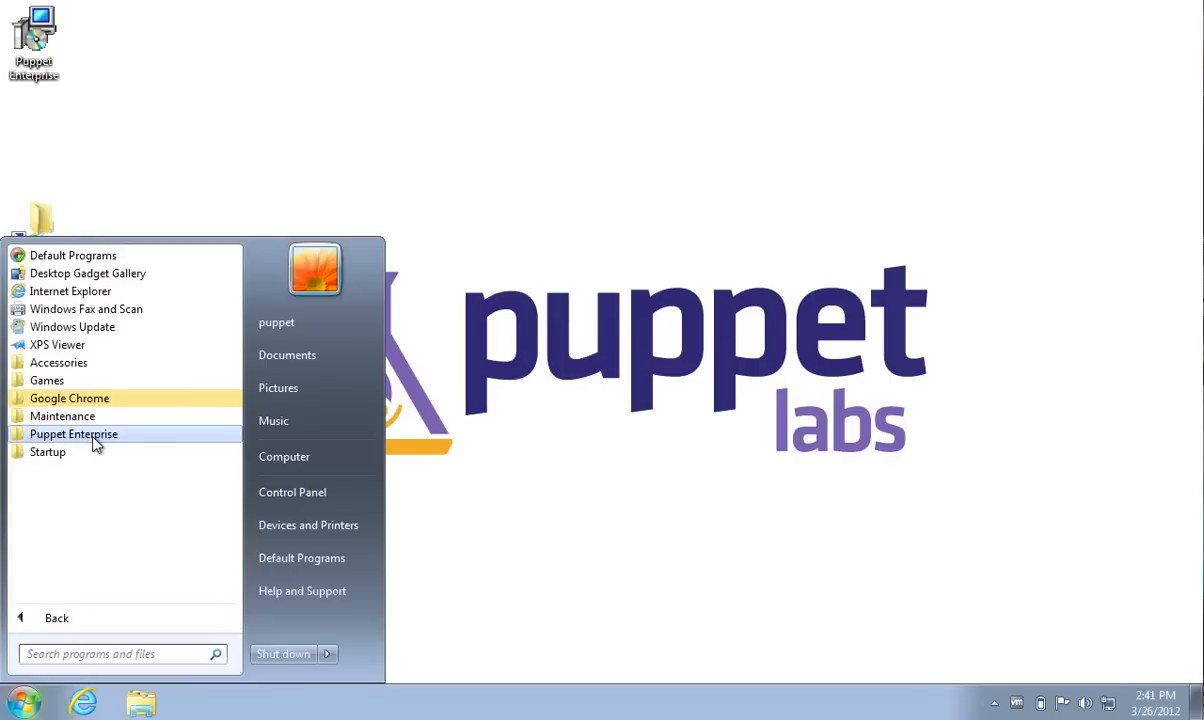
pyautogui.click(73, 433)
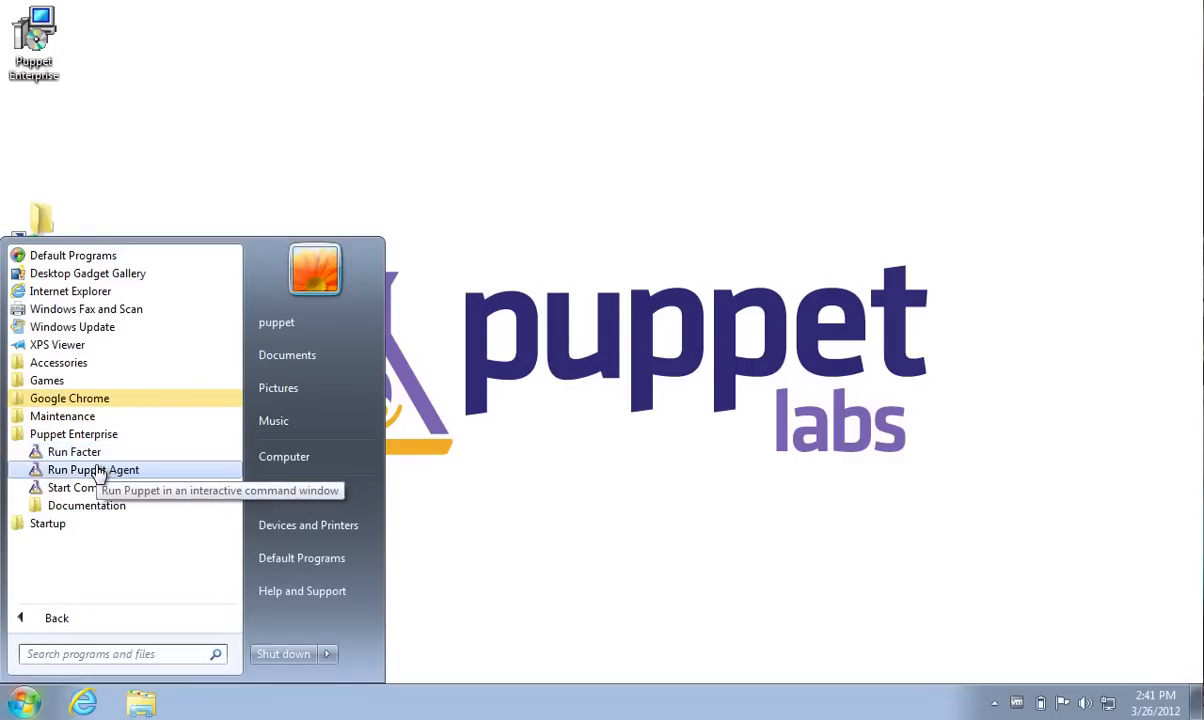
pyautogui.click(86, 505)
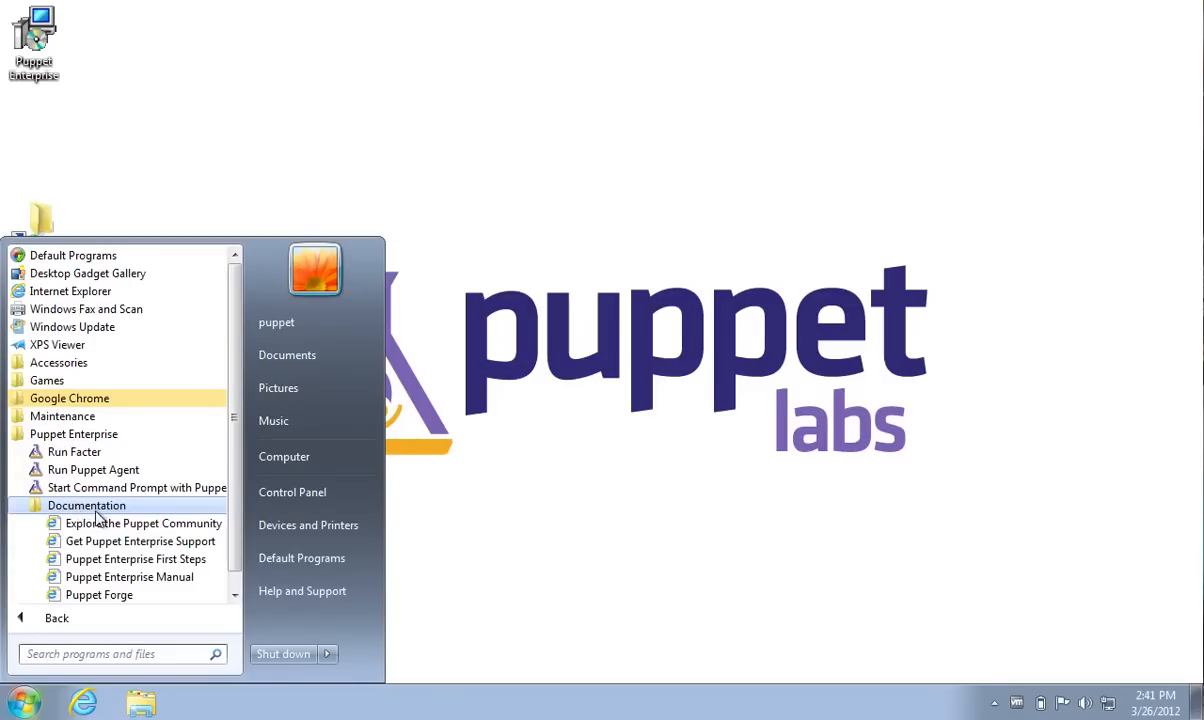
pyautogui.moveTo(73, 451)
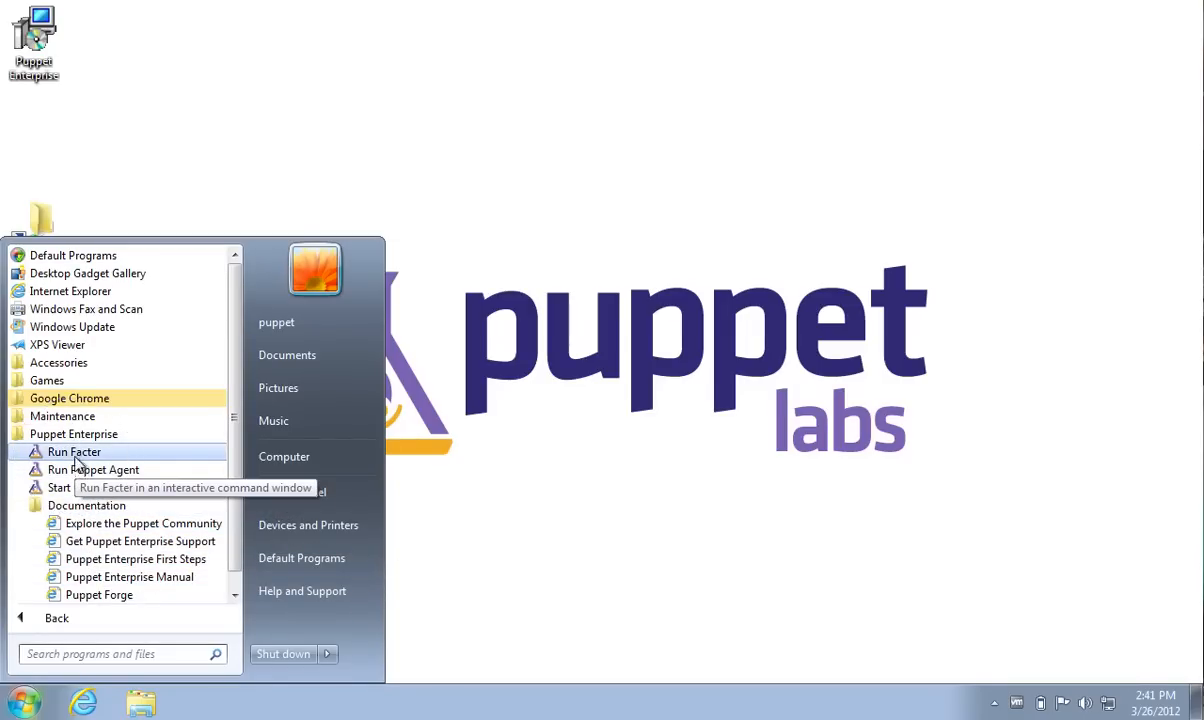
# - Launch Run Facter from the Puppet Enterprise Start menu group
pyautogui.click(74, 451)
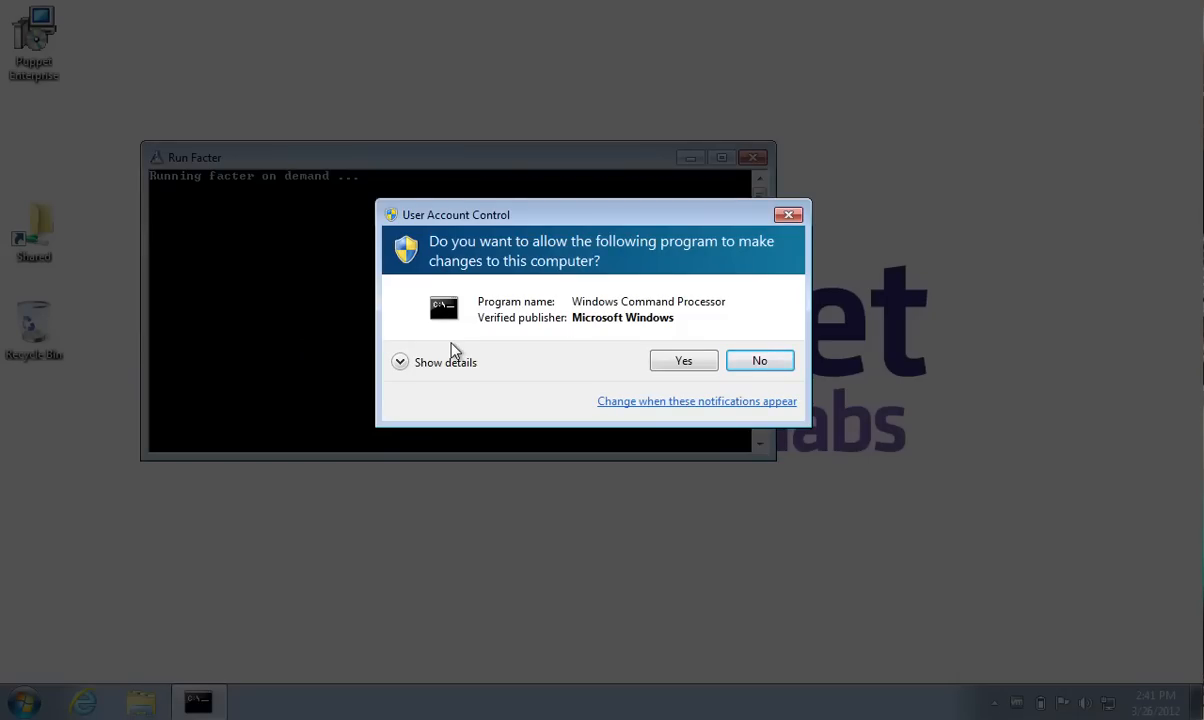
pyautogui.moveTo(573, 290)
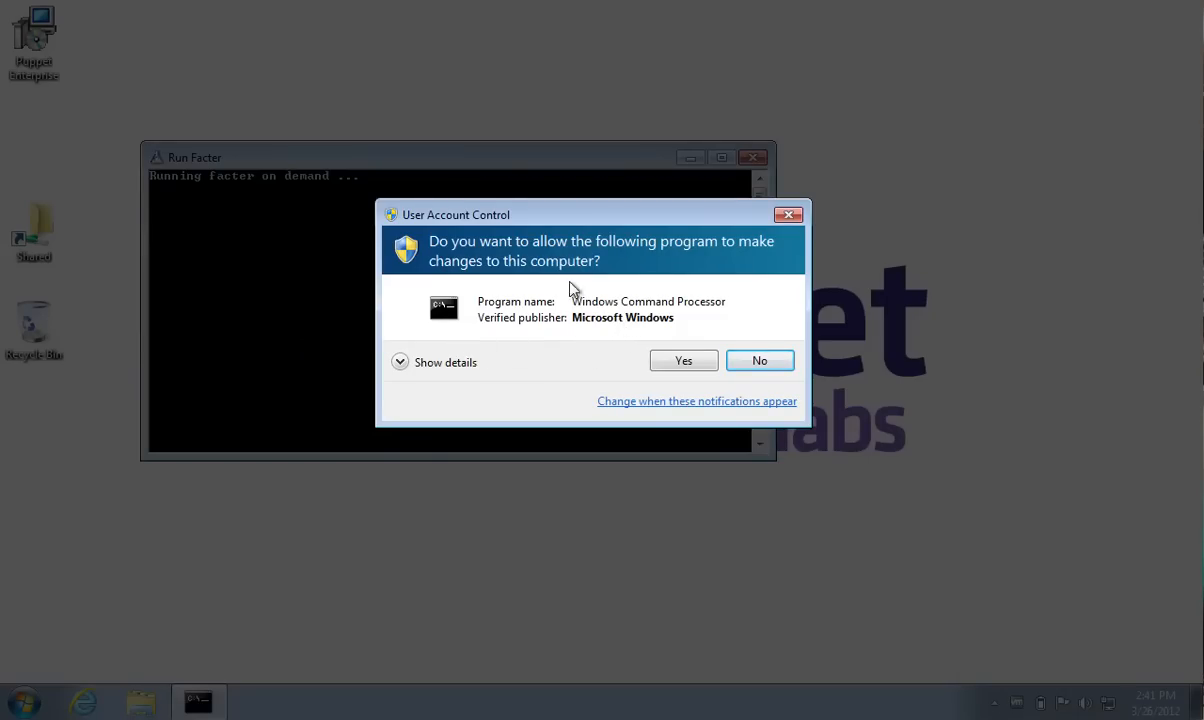
pyautogui.moveTo(405, 231)
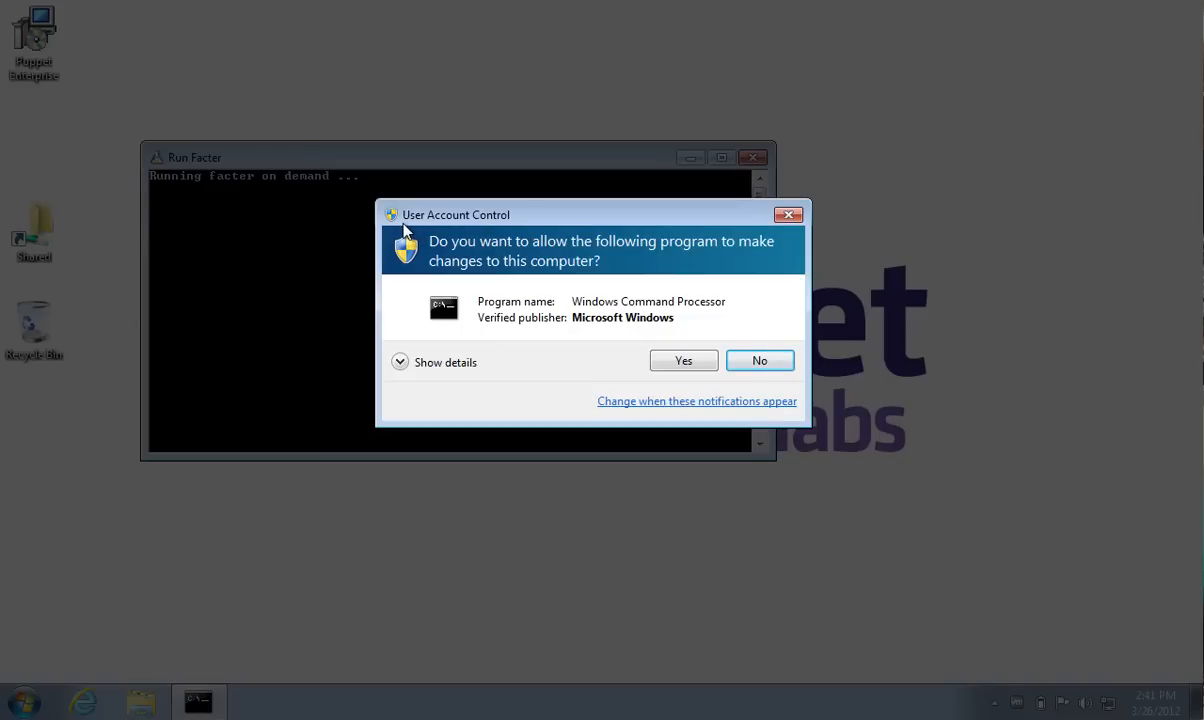
pyautogui.moveTo(402, 230)
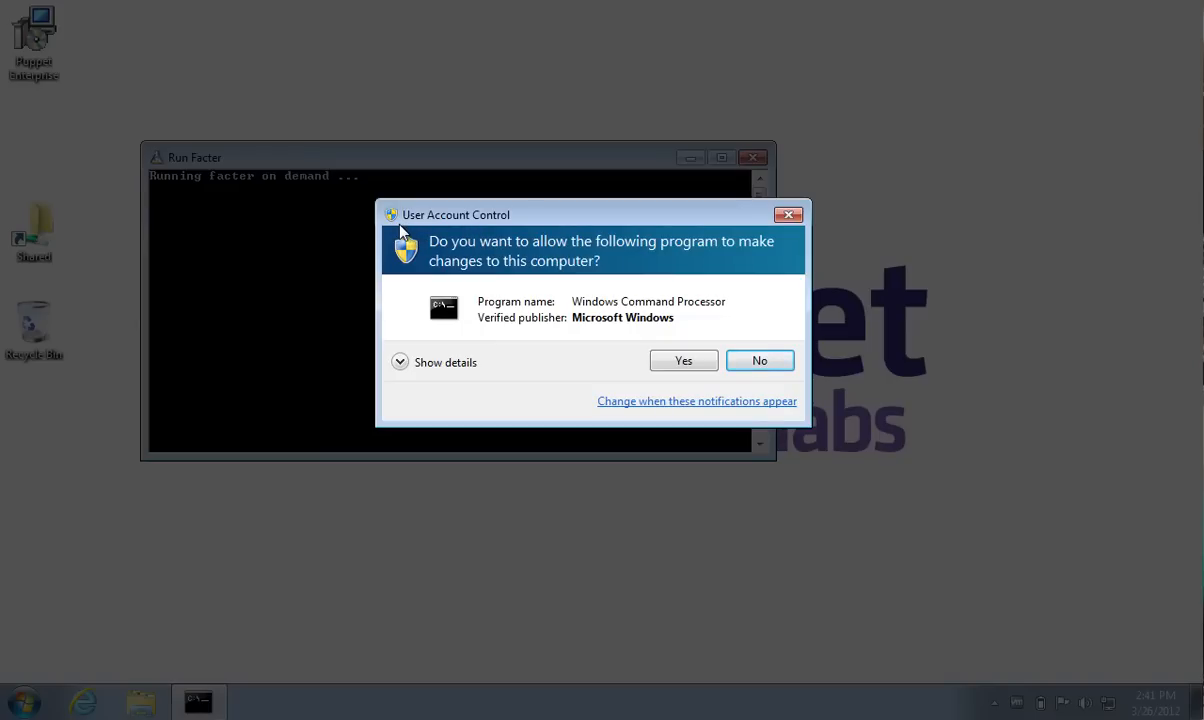
pyautogui.moveTo(412, 228)
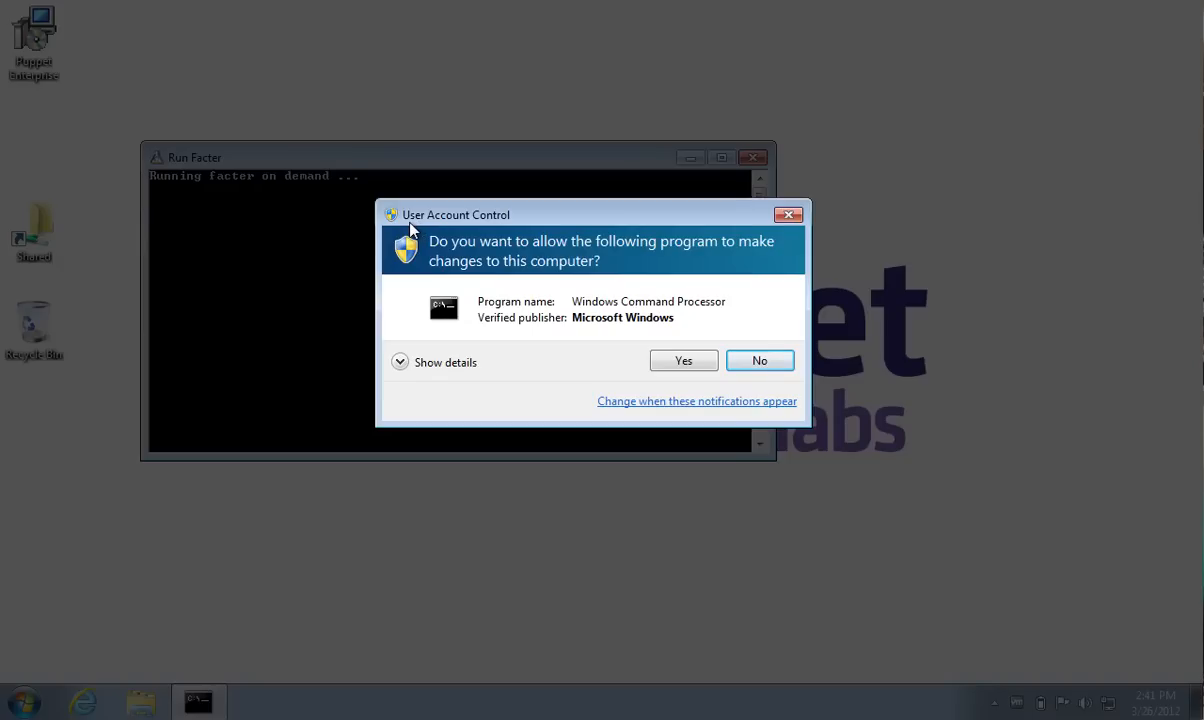
pyautogui.moveTo(448, 232)
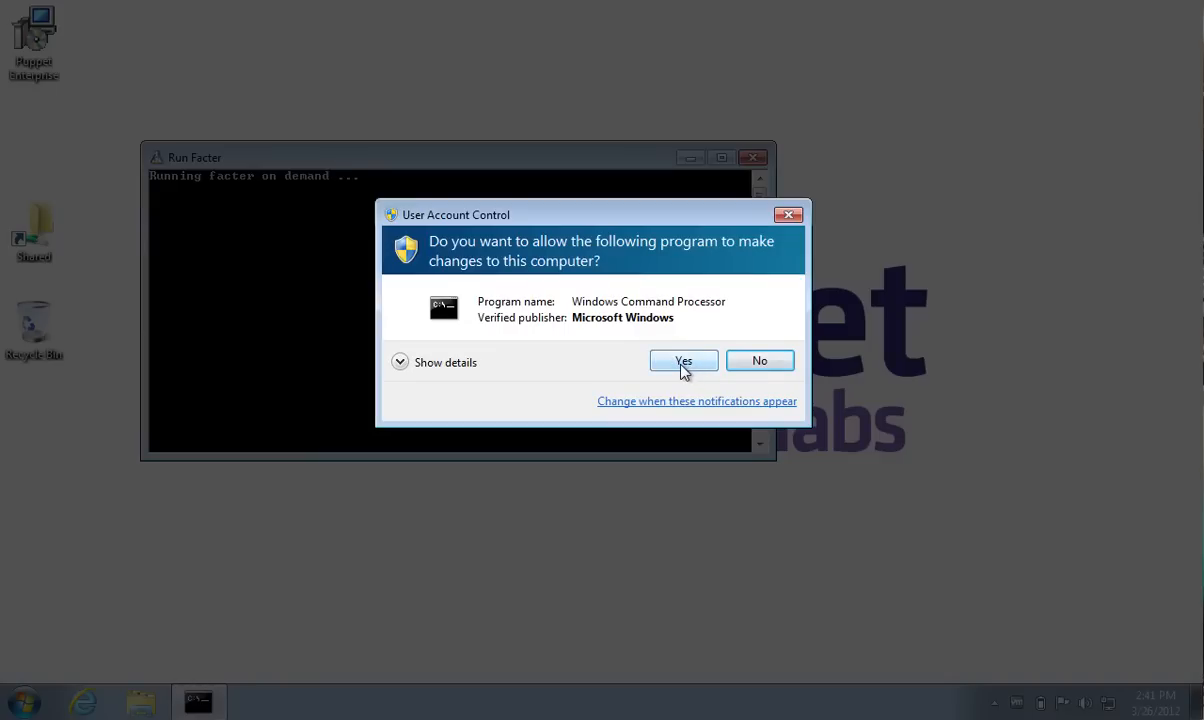
# - Approve the Command Processor UAC prompt, review Facter's system facts, then close its window
pyautogui.click(683, 360)
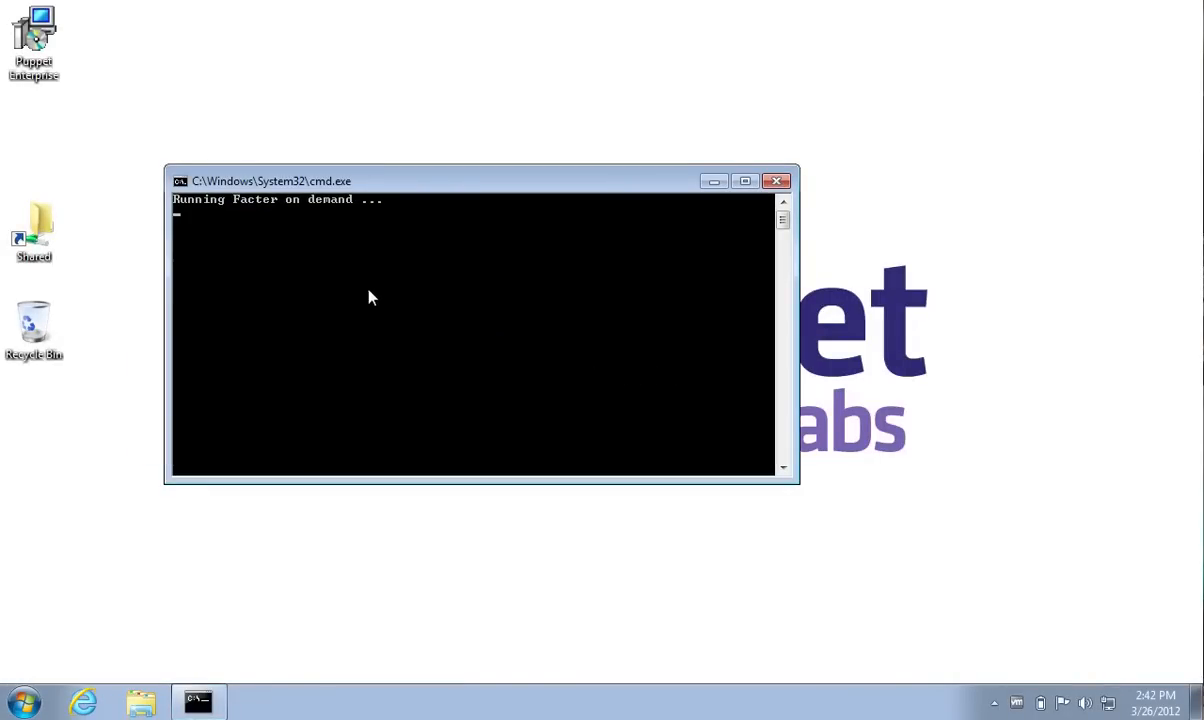
pyautogui.moveTo(528, 309)
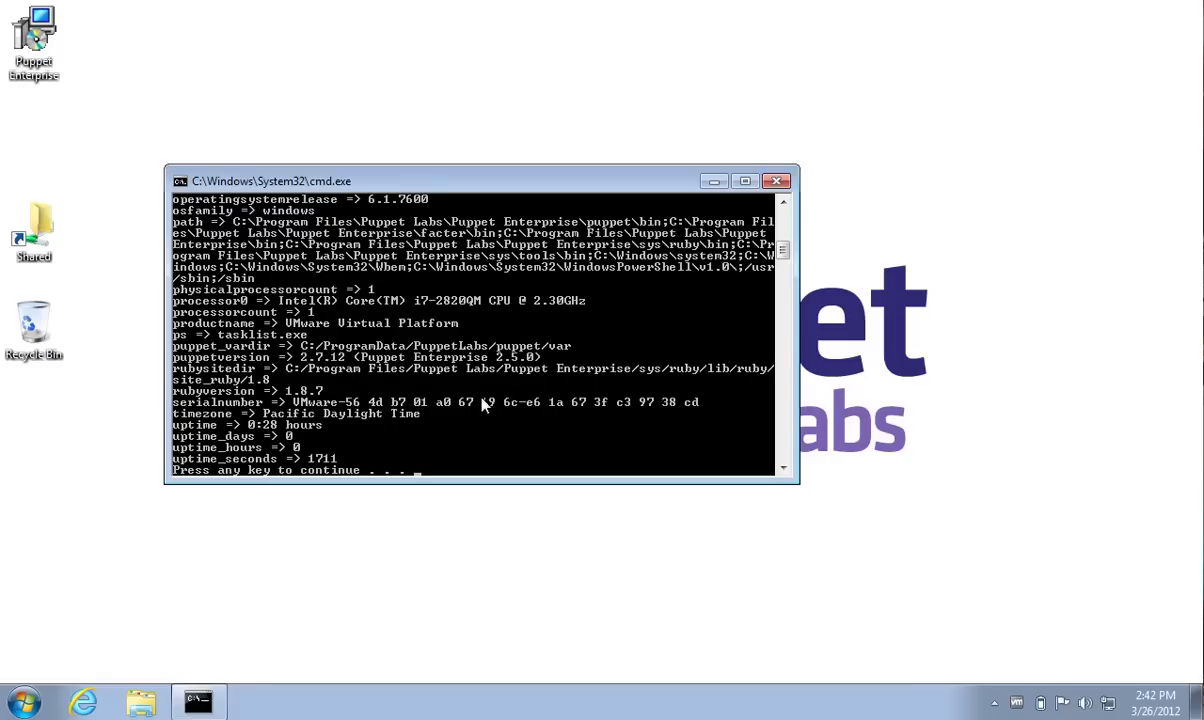
pyautogui.moveTo(345, 410)
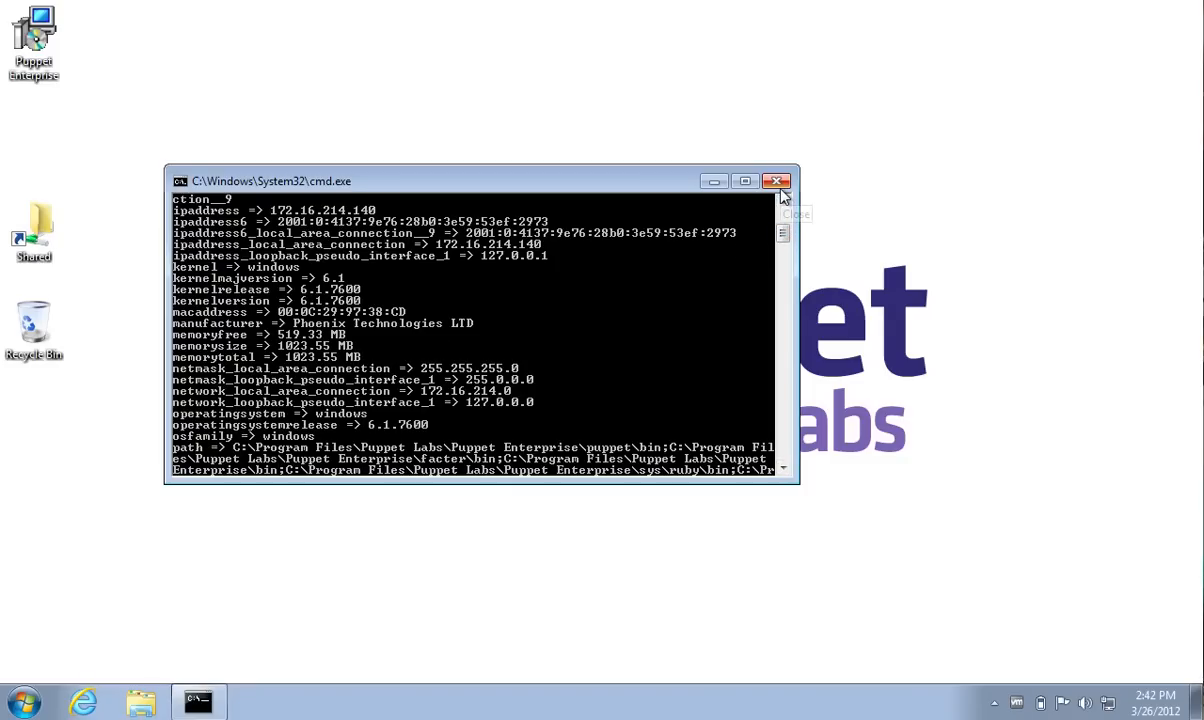
pyautogui.moveTo(777, 181)
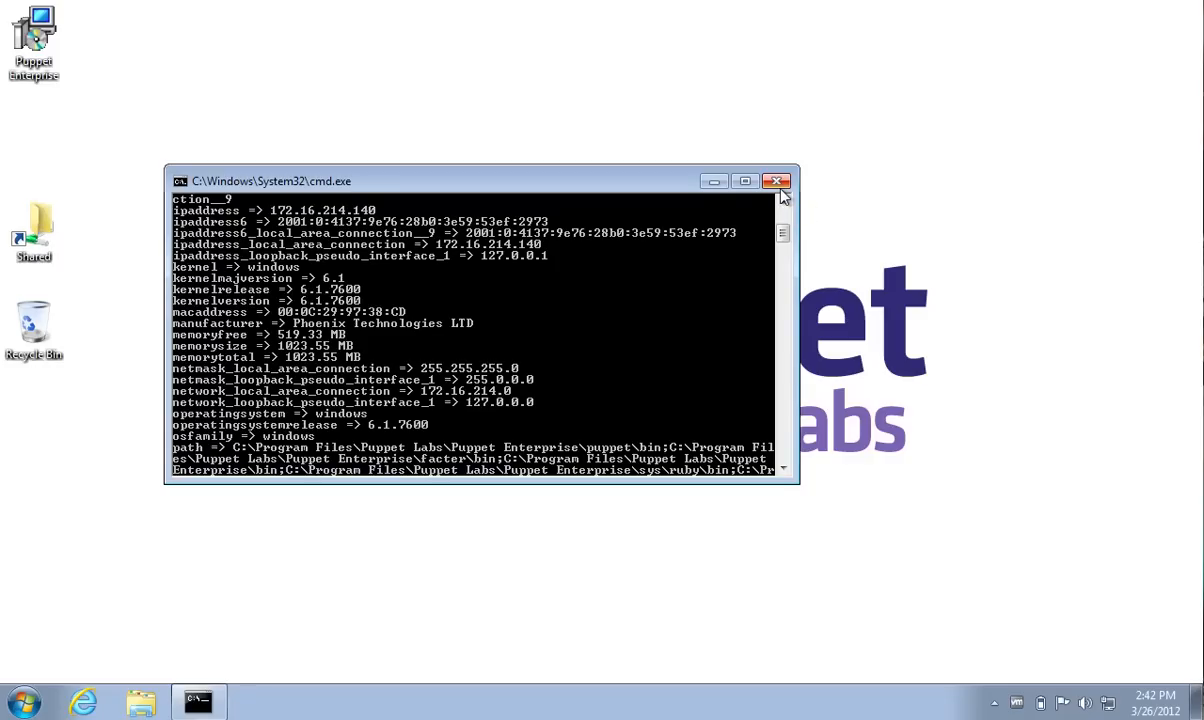
pyautogui.click(778, 181)
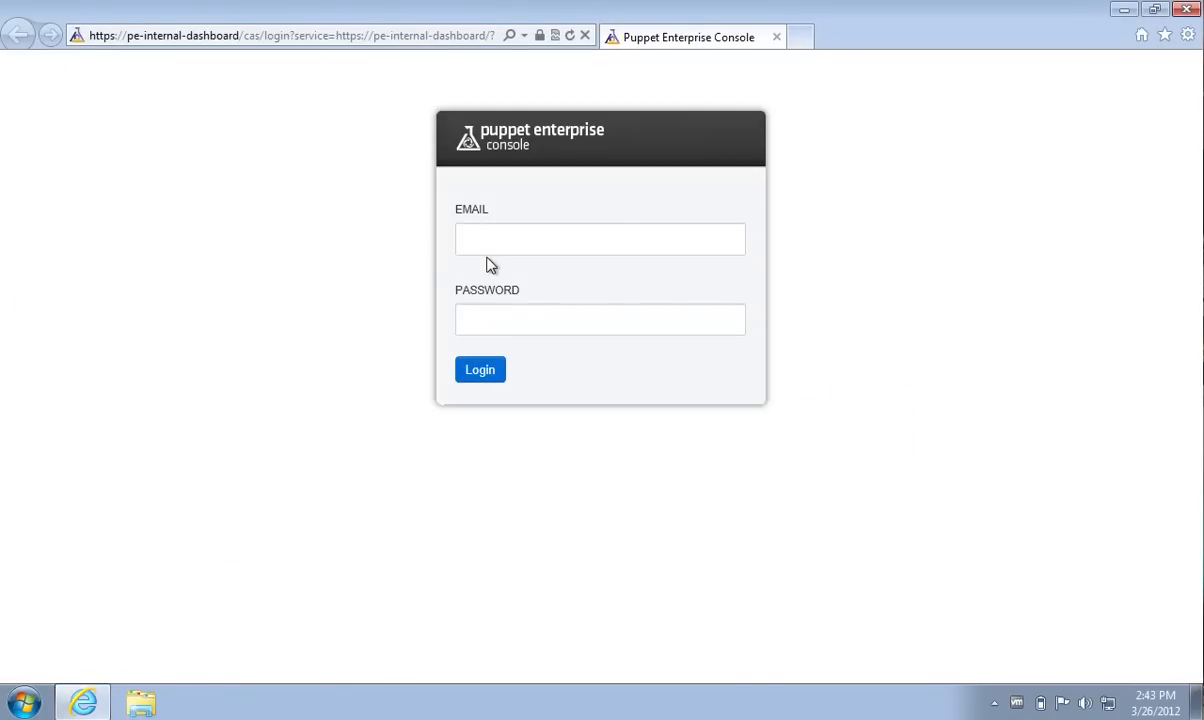
pyautogui.click(599, 238)
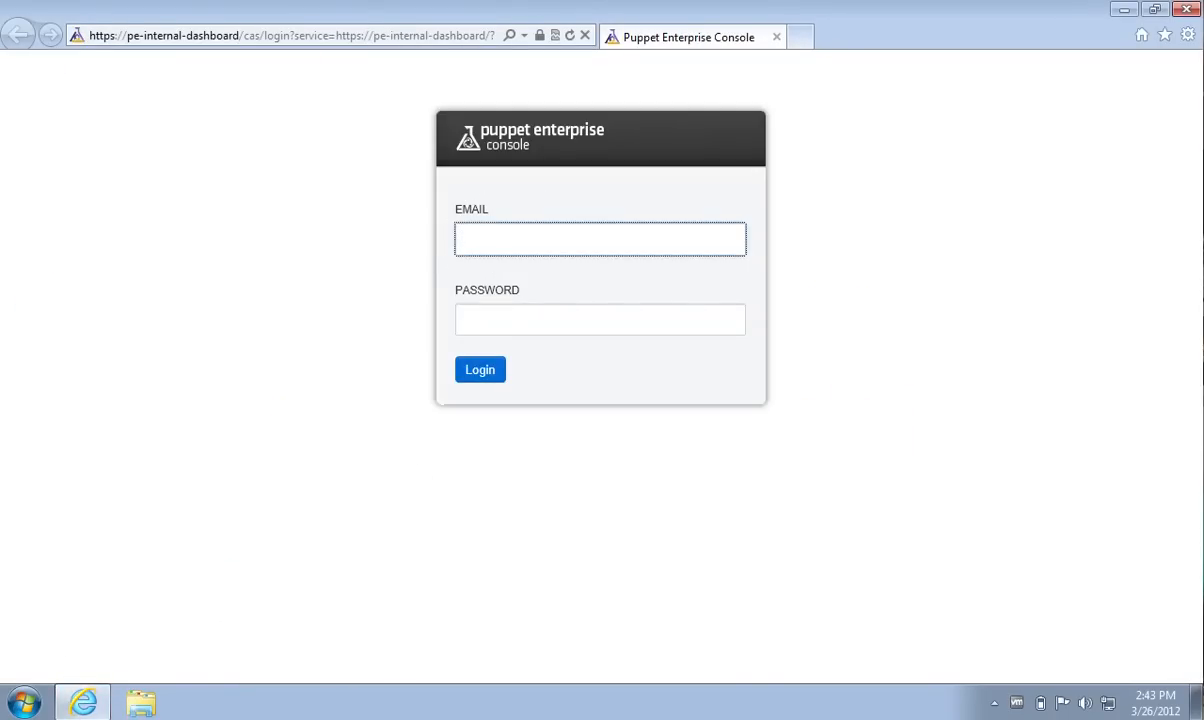
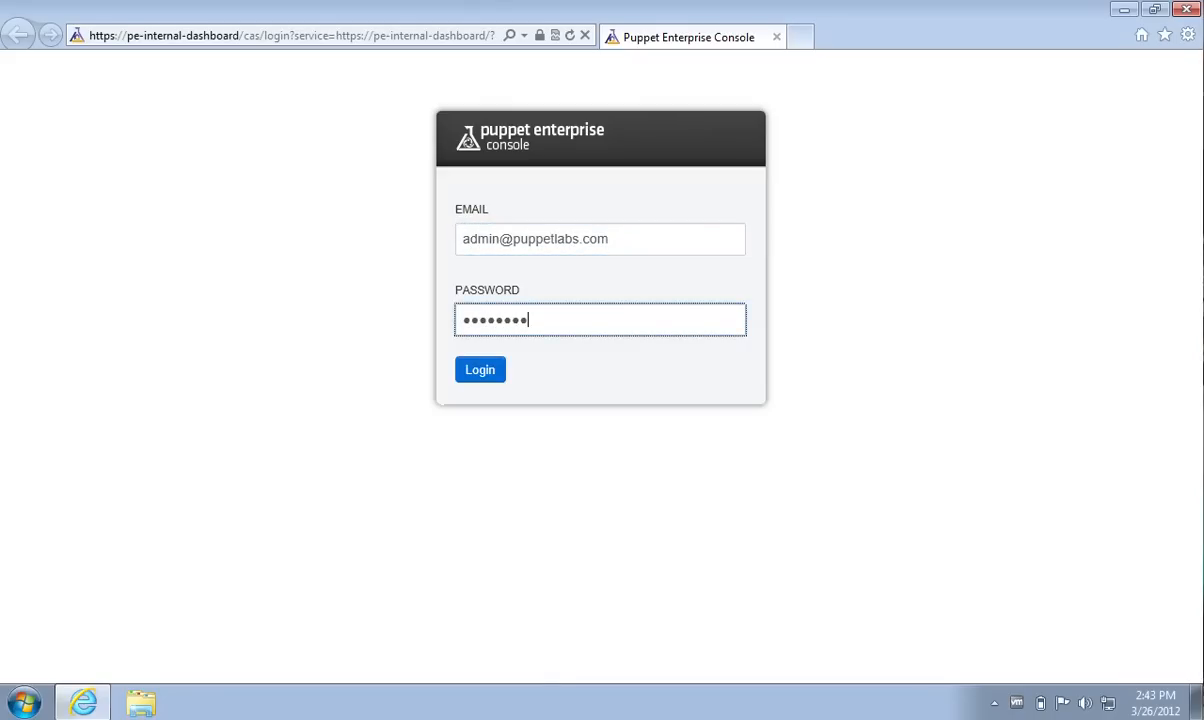
pyautogui.click(479, 369)
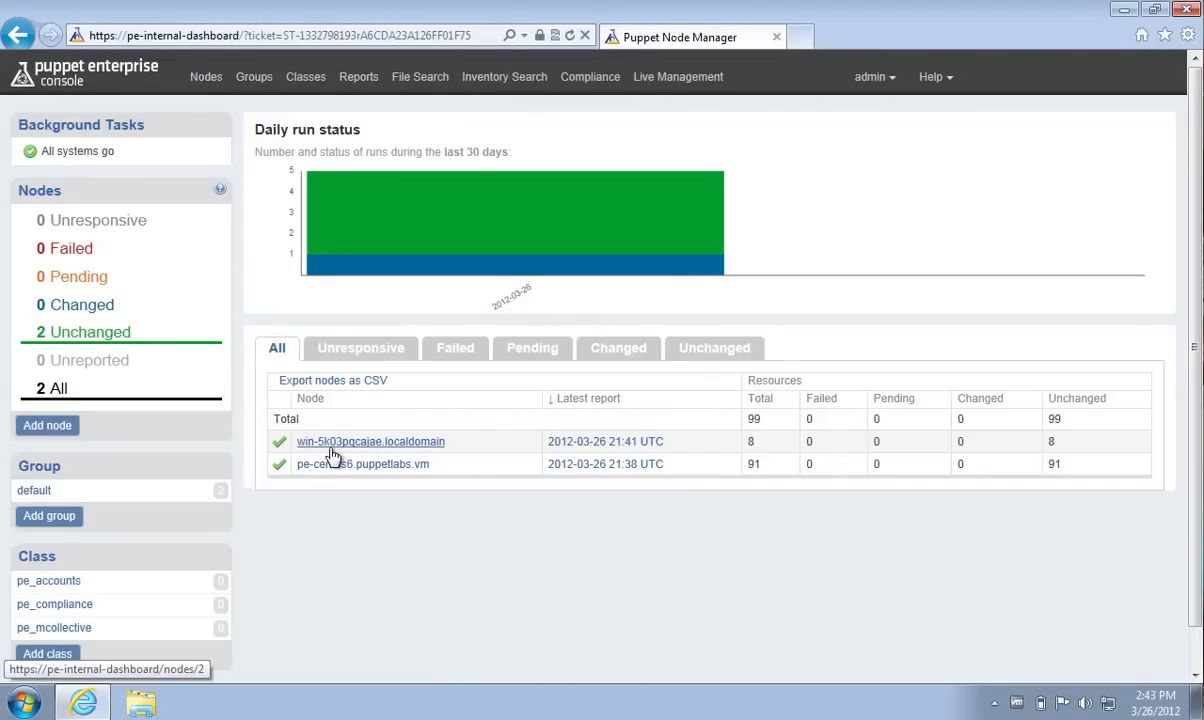
pyautogui.moveTo(345, 453)
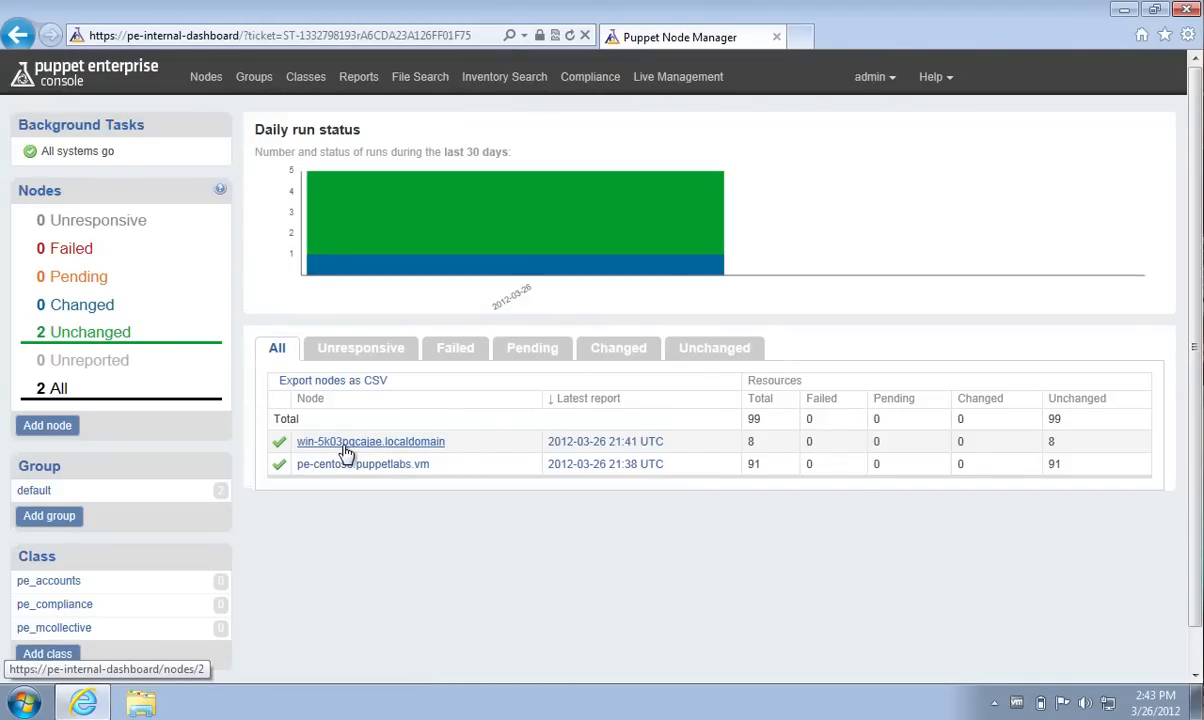
# - Open the win-5k03pqcajae.localdomain node and scroll down to its Inventory facts
pyautogui.click(370, 441)
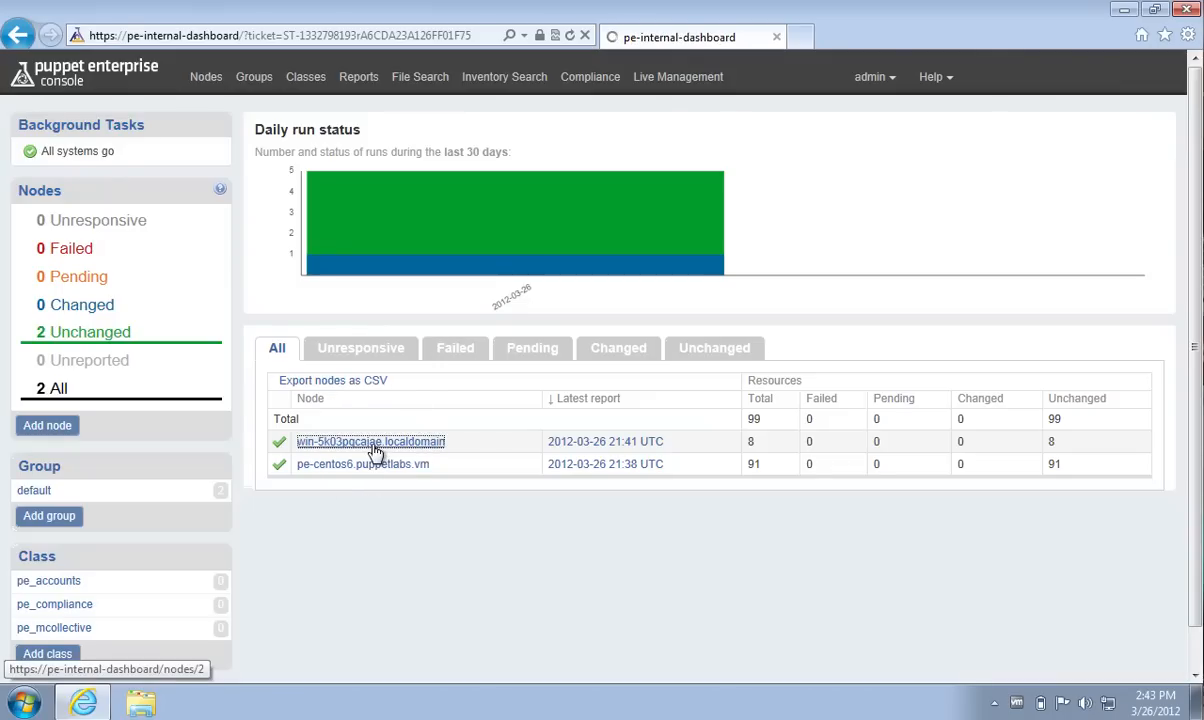
pyautogui.click(370, 441)
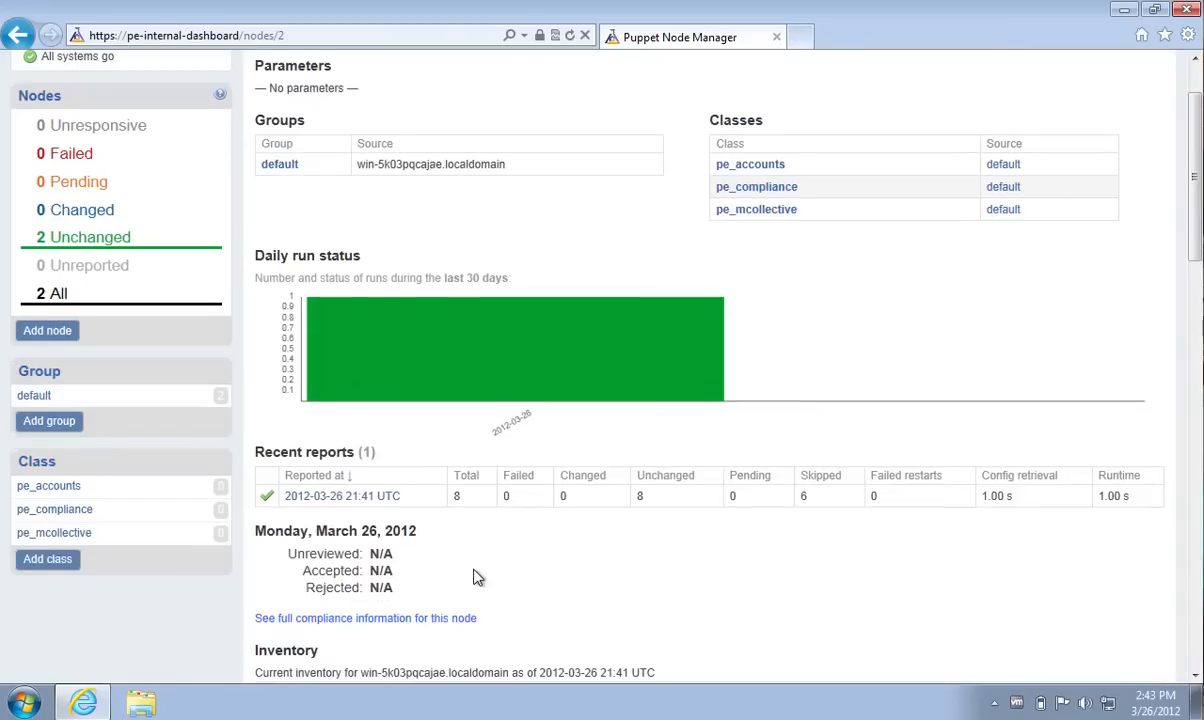
pyautogui.scroll(-3)
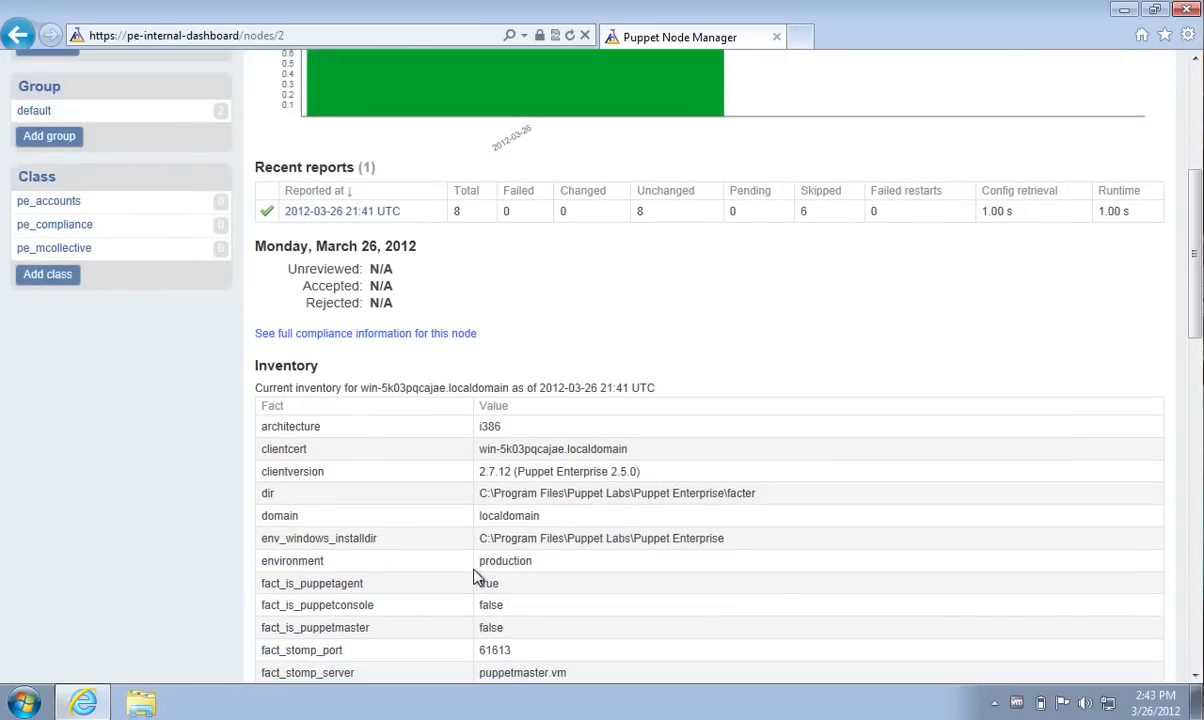
pyautogui.scroll(-3)
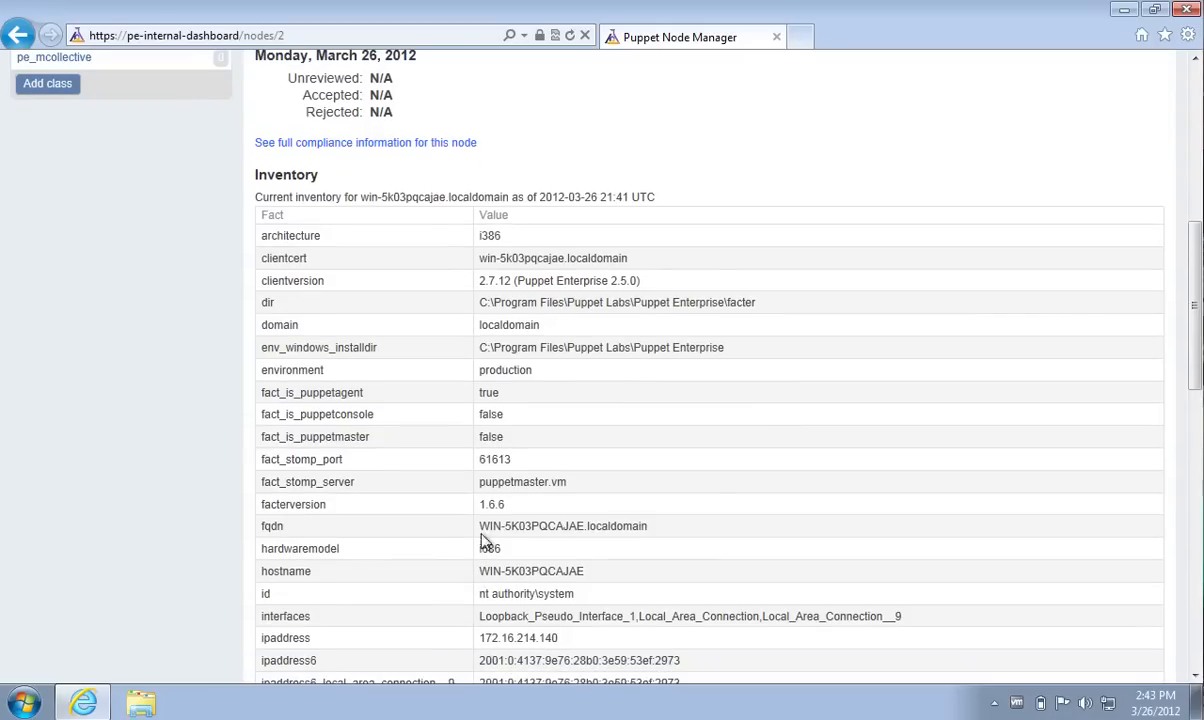
pyautogui.moveTo(517, 631)
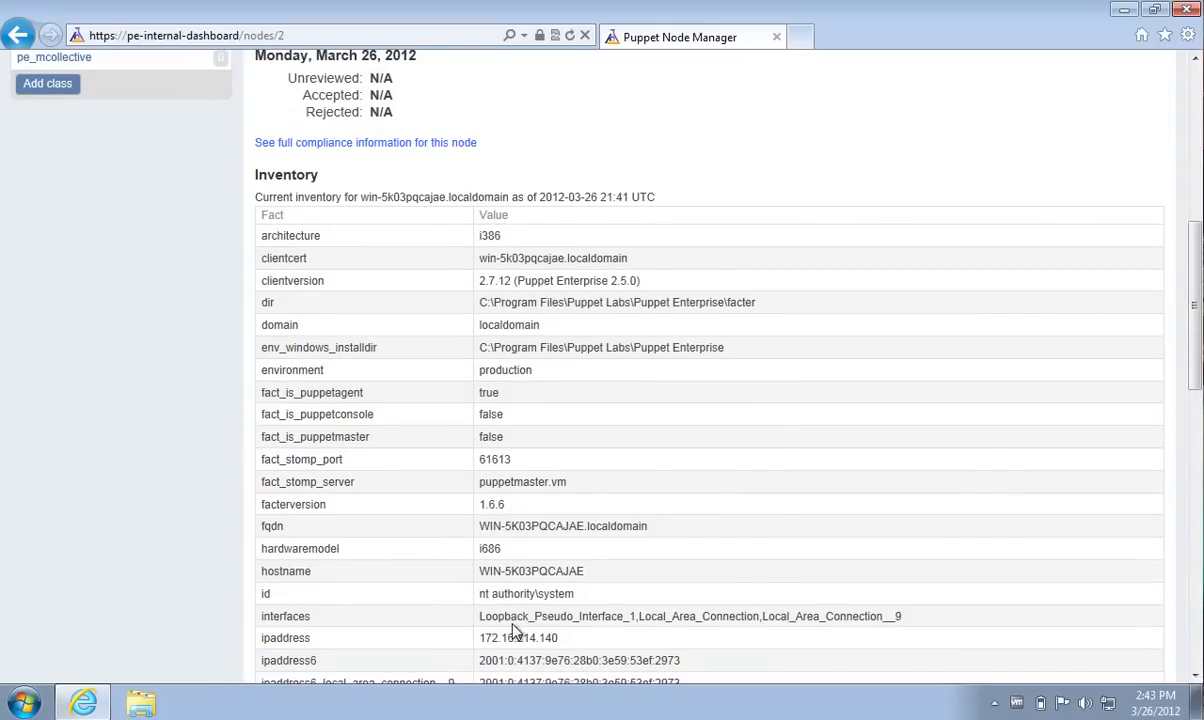
pyautogui.scroll(-3)
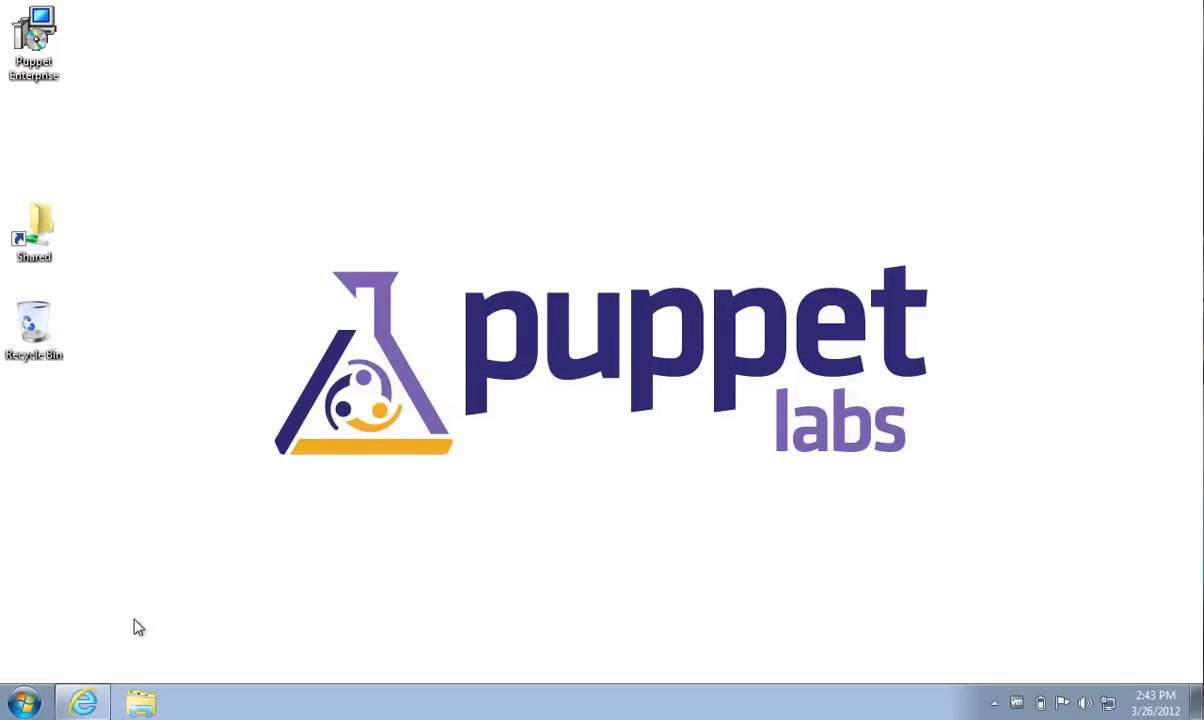
# - Open the Services console from Start menu search and maximize its window
pyautogui.click(22, 700)
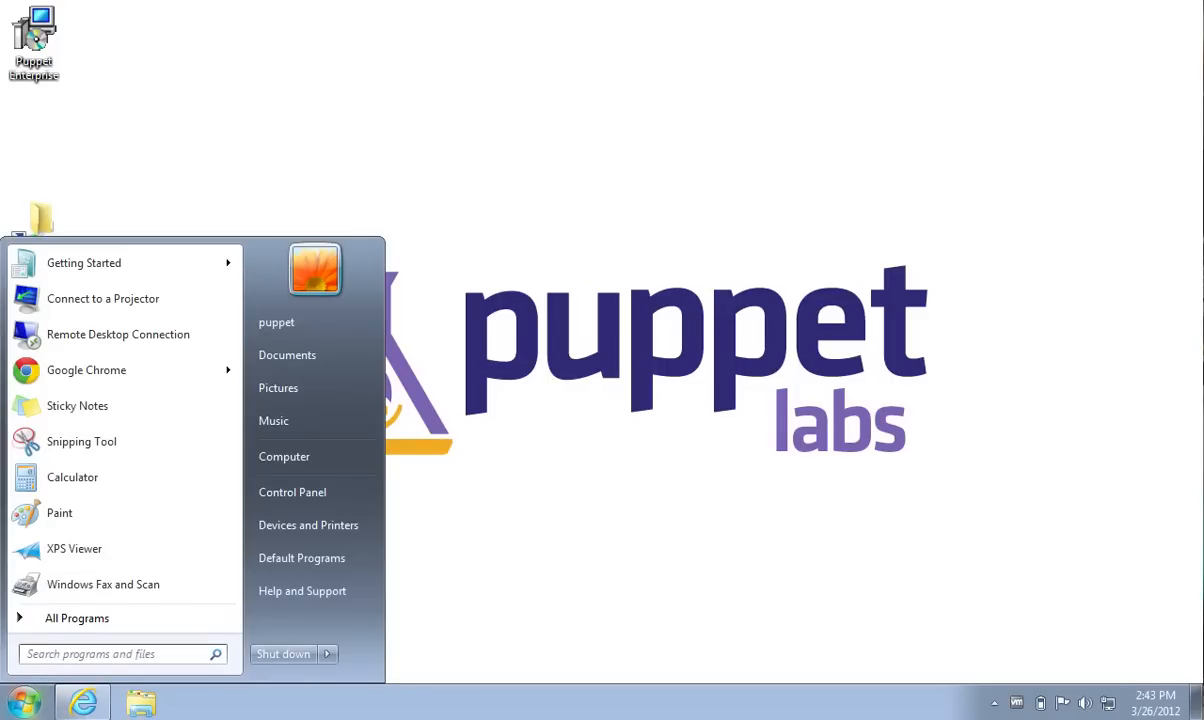
pyautogui.write('services.')
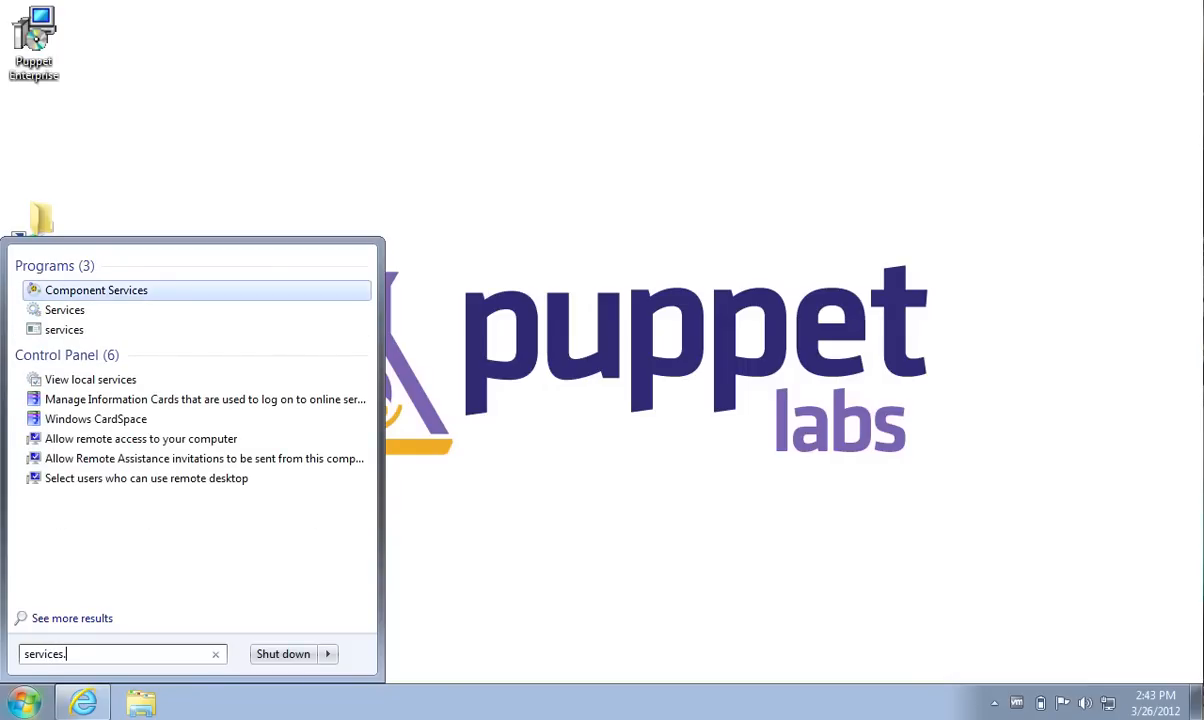
pyautogui.click(64, 309)
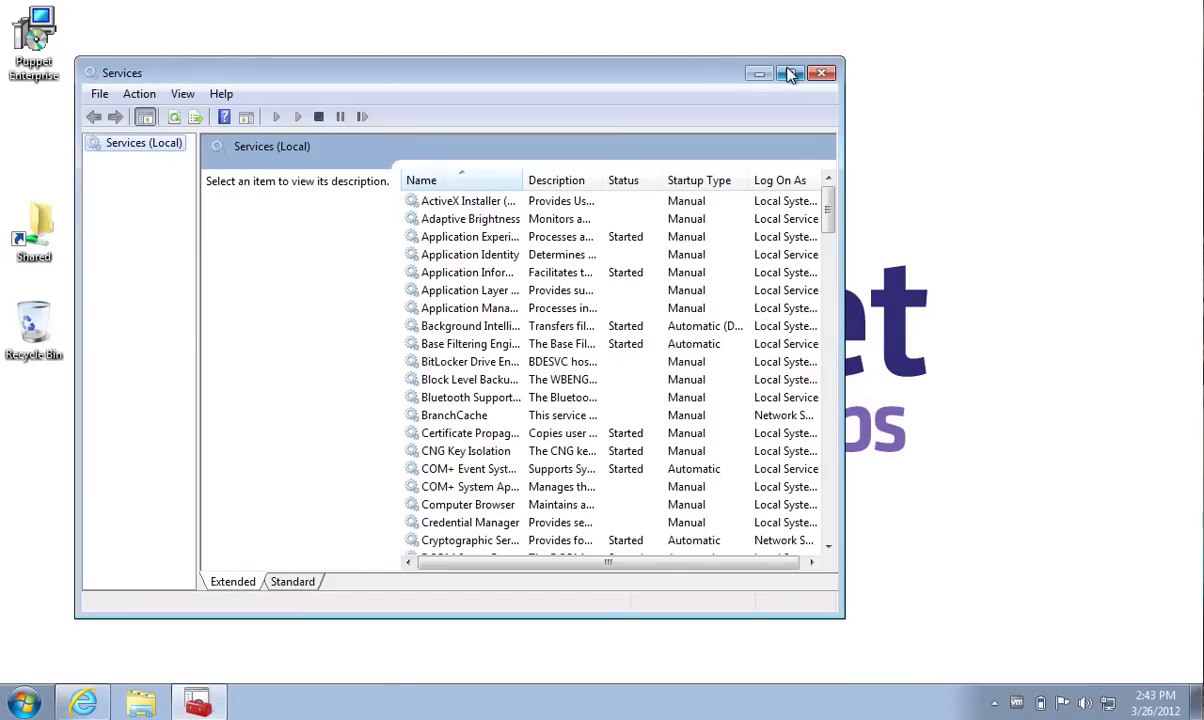
pyautogui.click(790, 73)
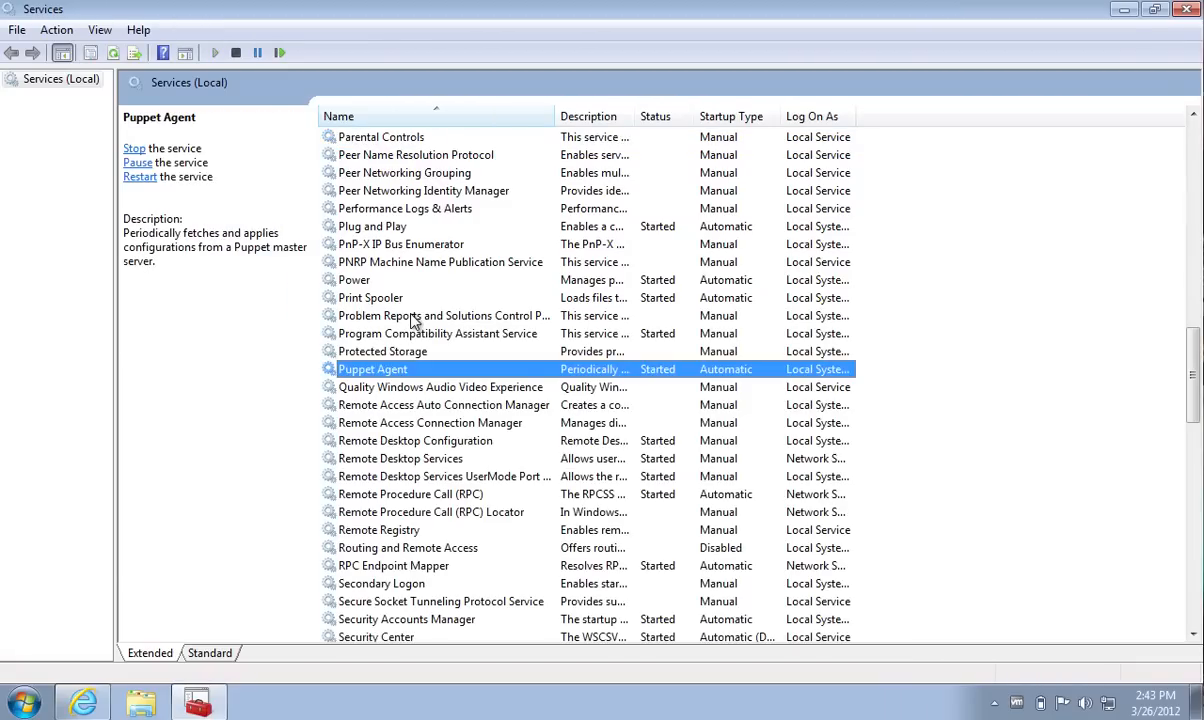
pyautogui.moveTo(423, 375)
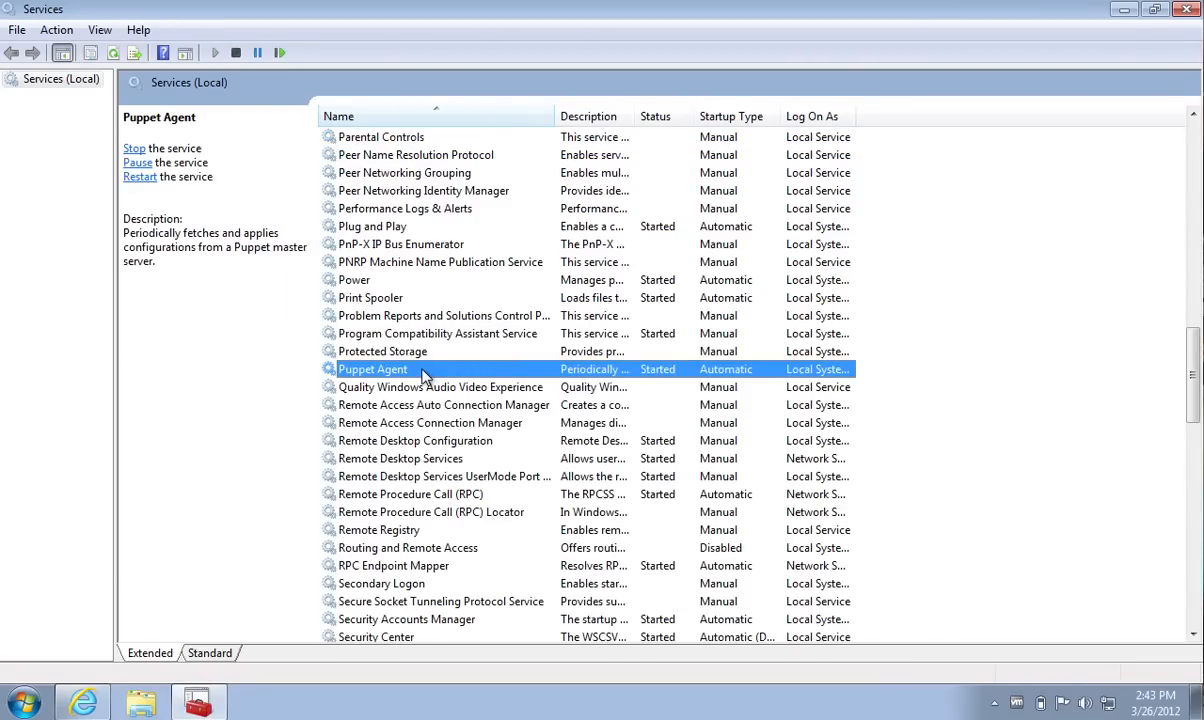
# - Stop the Puppet Agent service, then restart it so it shows Started with Automatic startup
pyautogui.rightClick(372, 369)
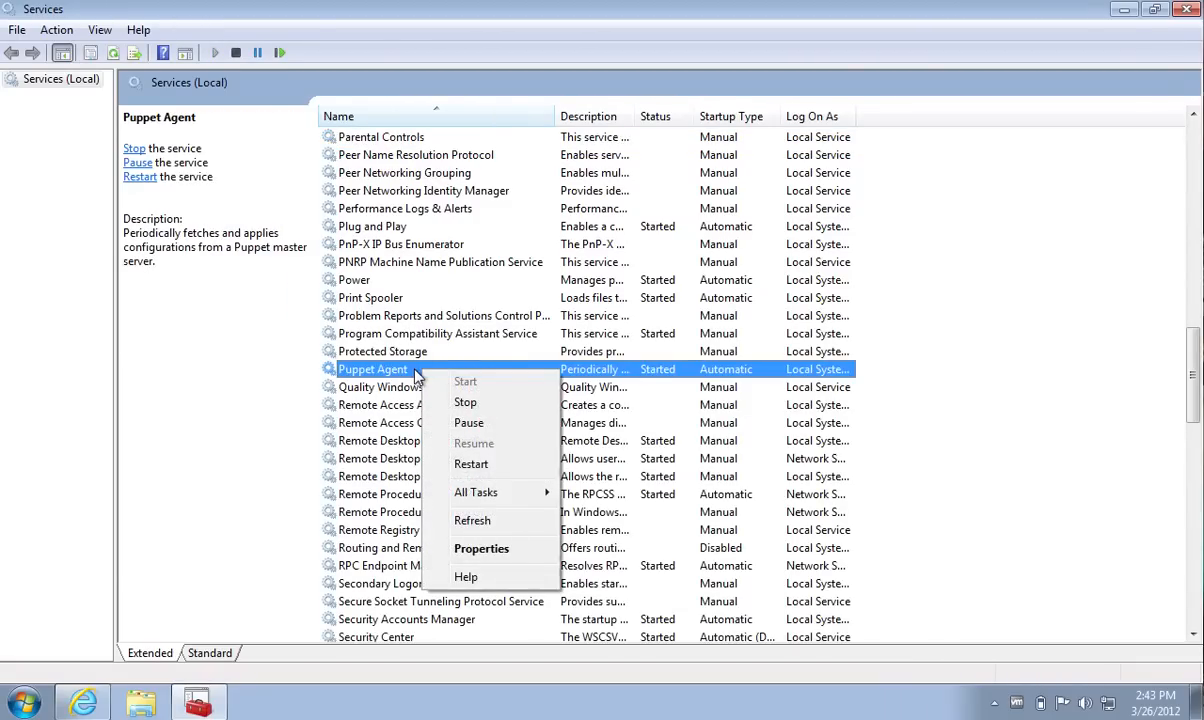
pyautogui.click(465, 402)
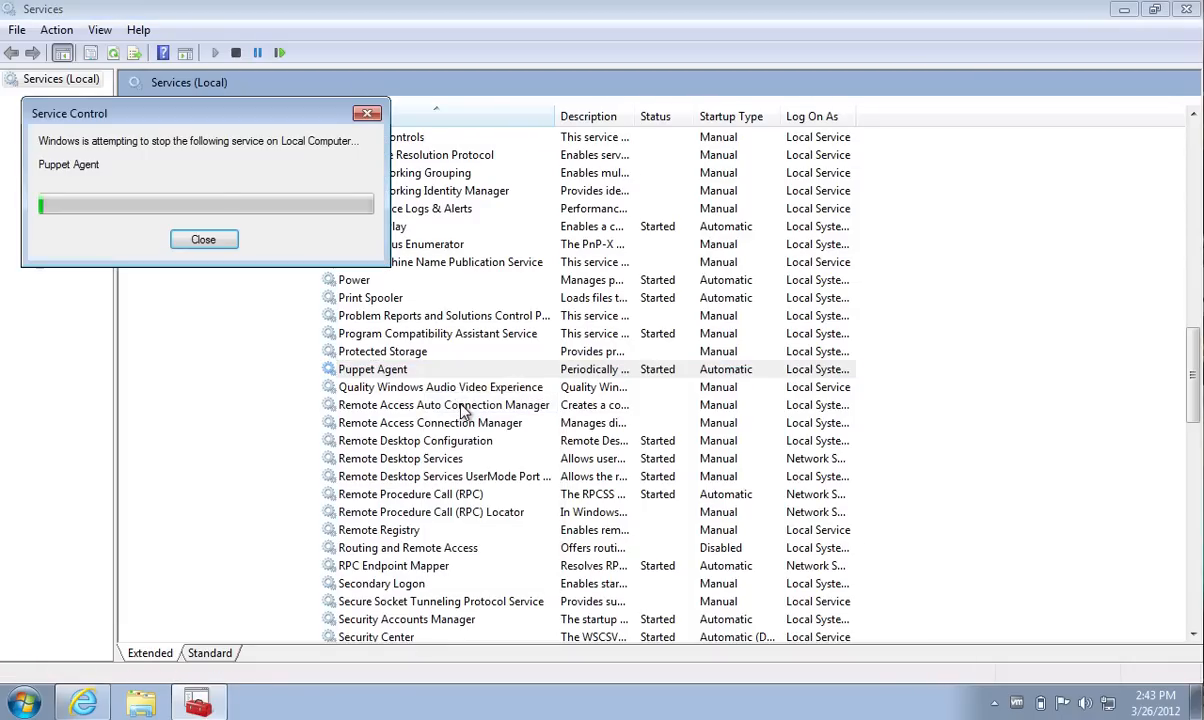
pyautogui.click(203, 239)
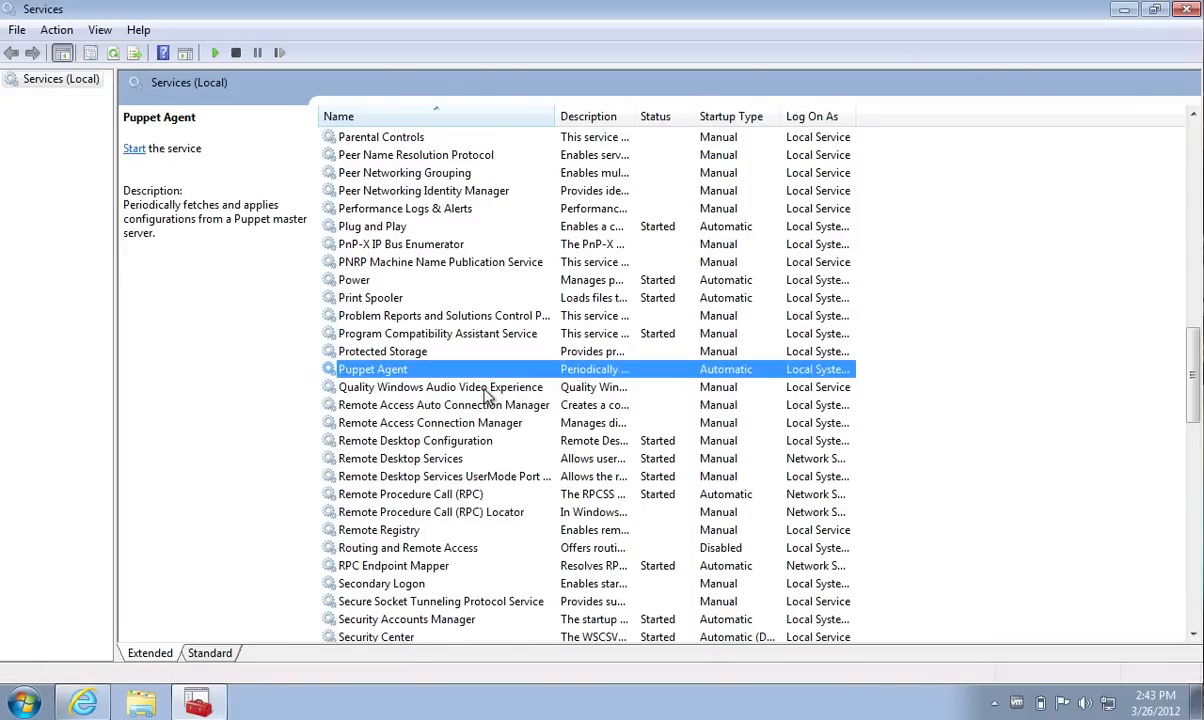
pyautogui.moveTo(399, 373)
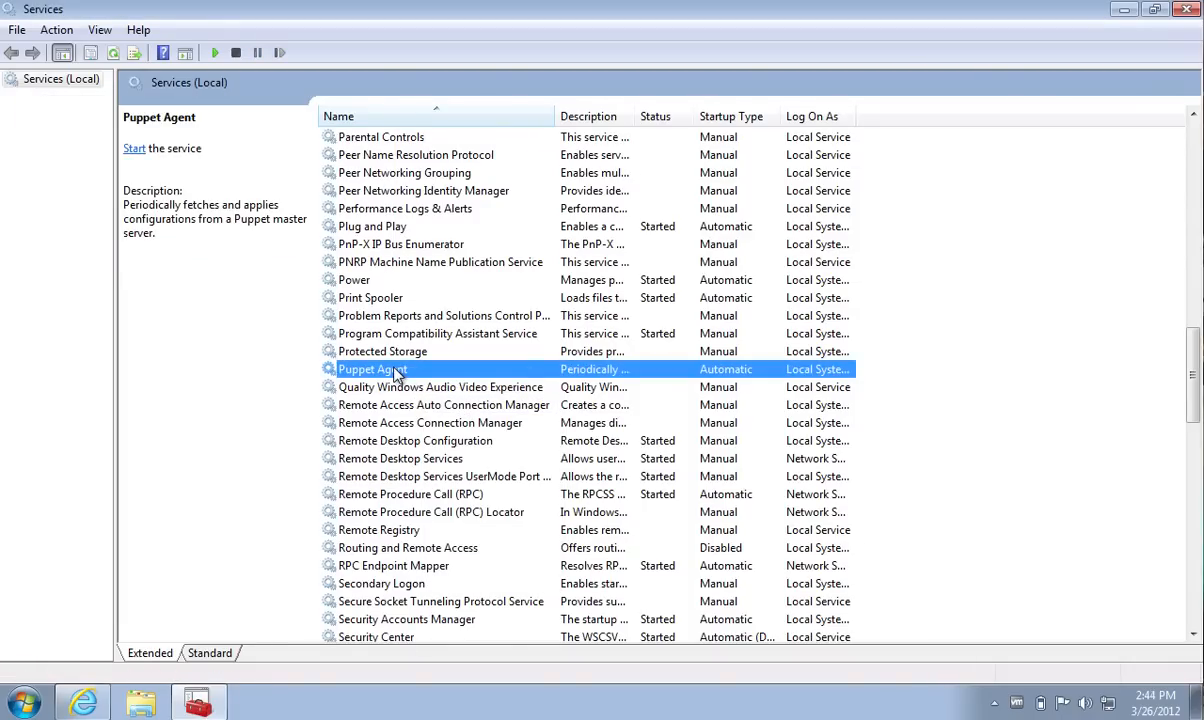
pyautogui.click(134, 148)
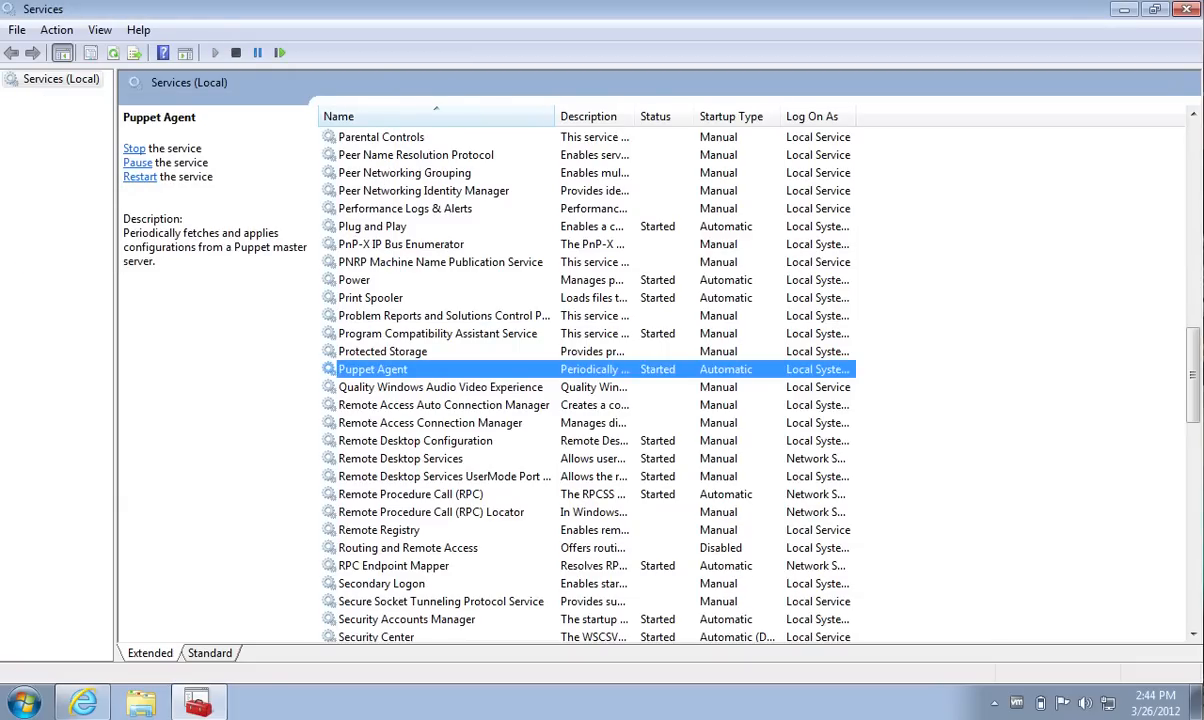
pyautogui.moveTo(245, 660)
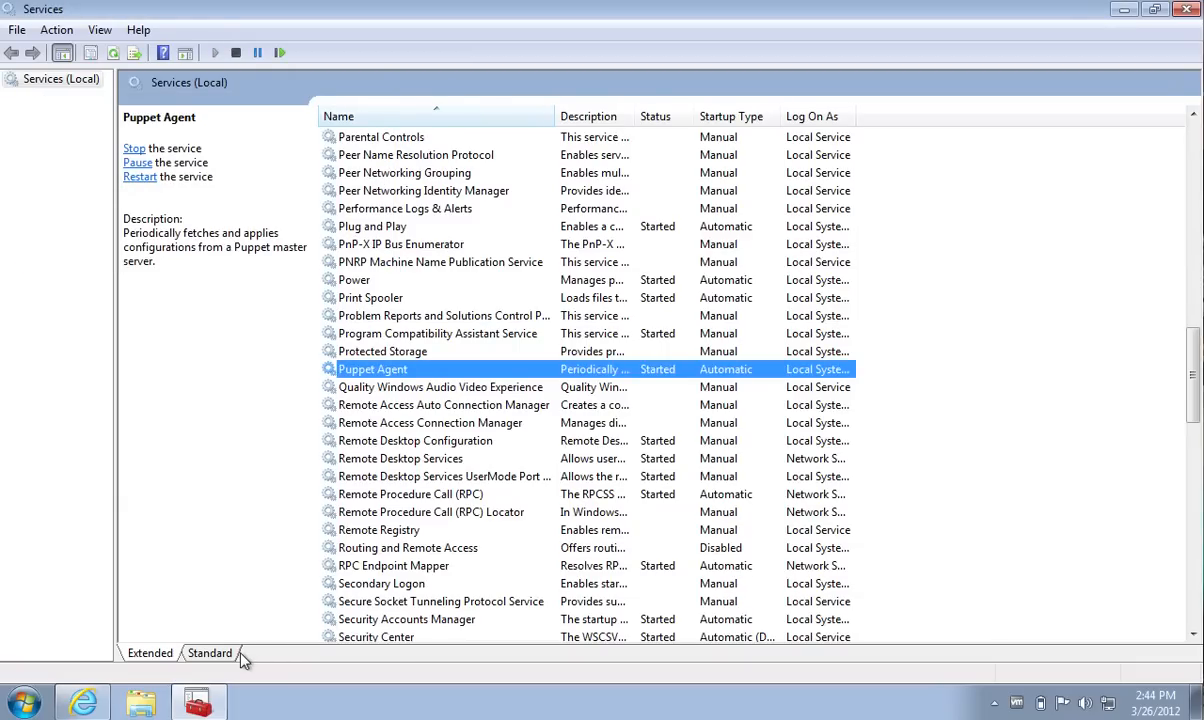
pyautogui.moveTo(407, 703)
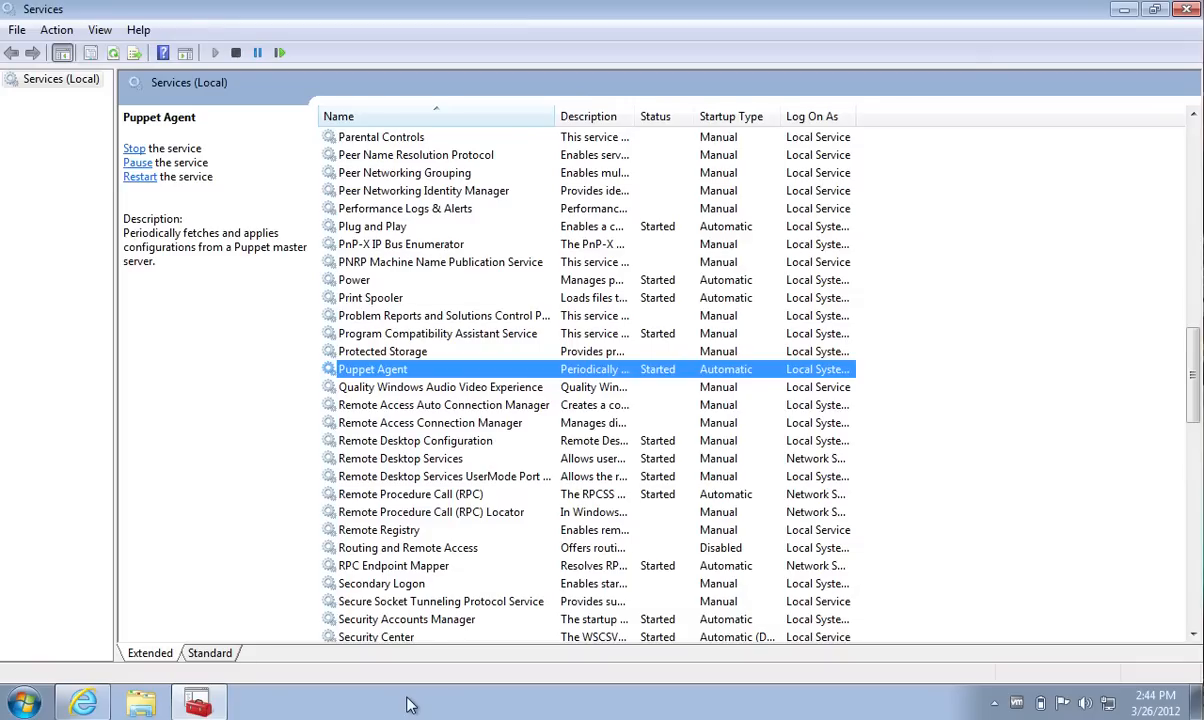
pyautogui.moveTo(414, 378)
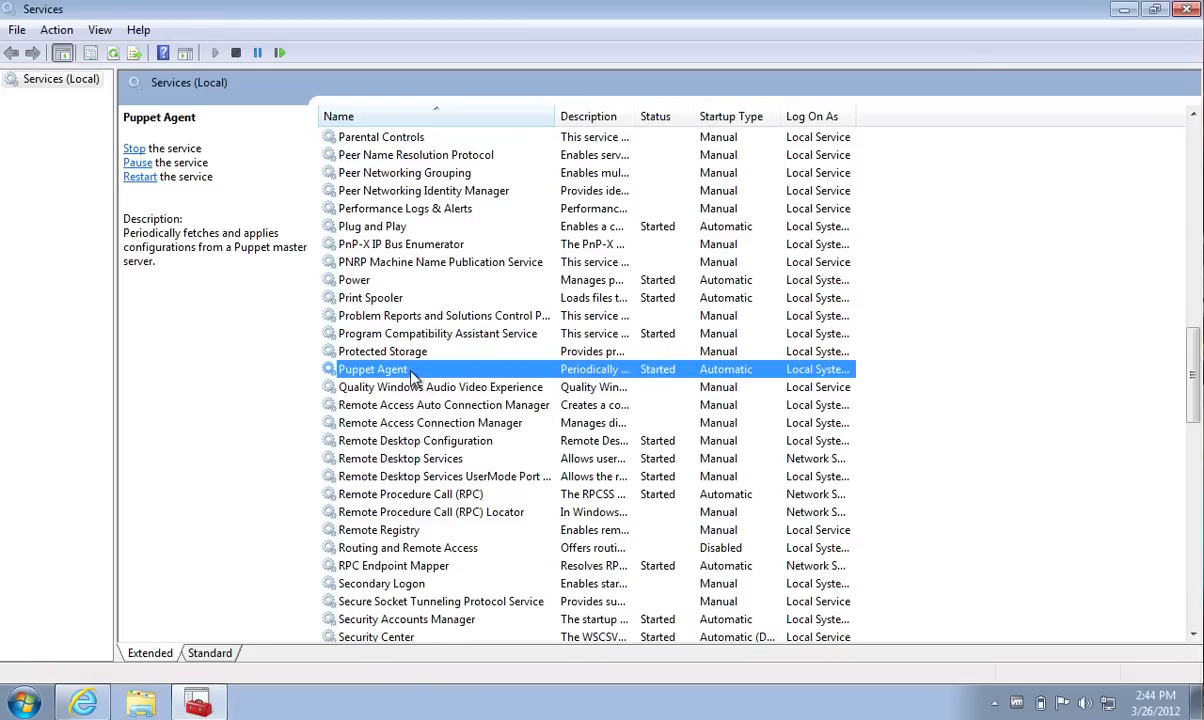